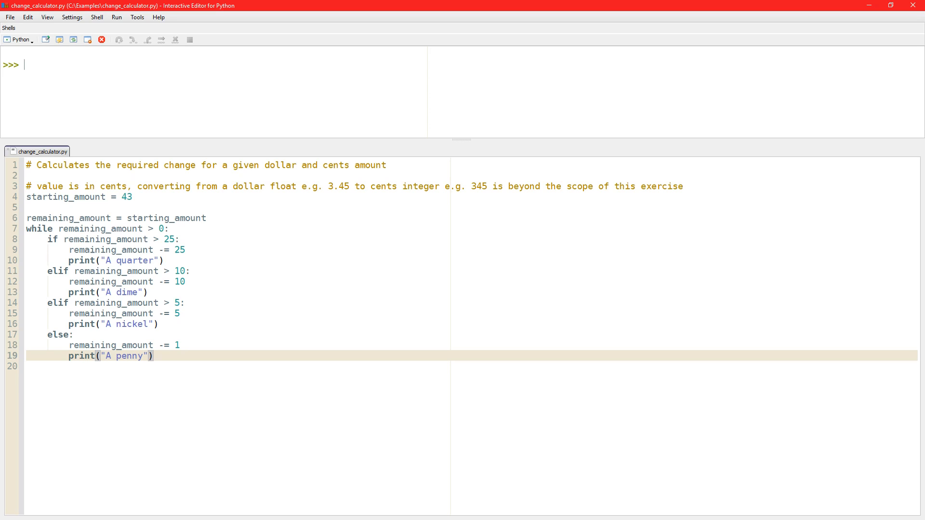
{"action": "mouse_move", "coordinate": [320, 498]}
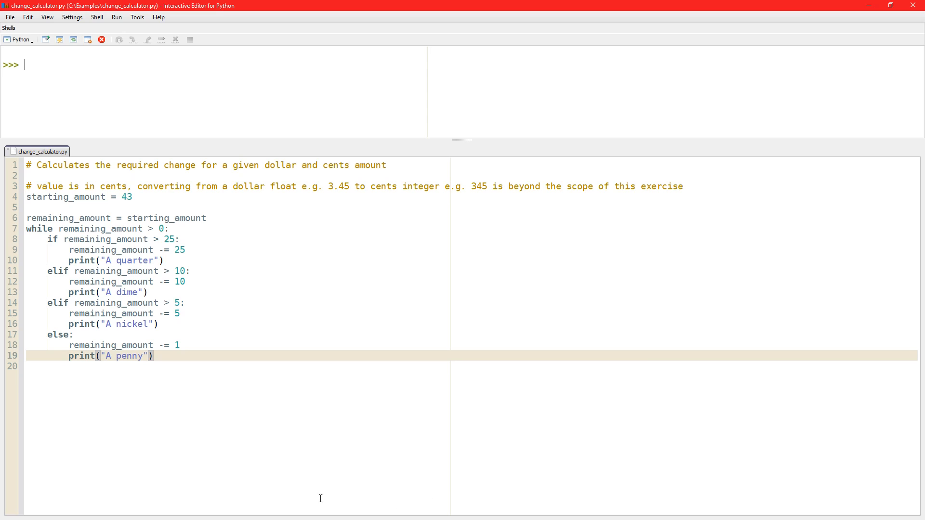
{"action": "mouse_move", "coordinate": [181, 284]}
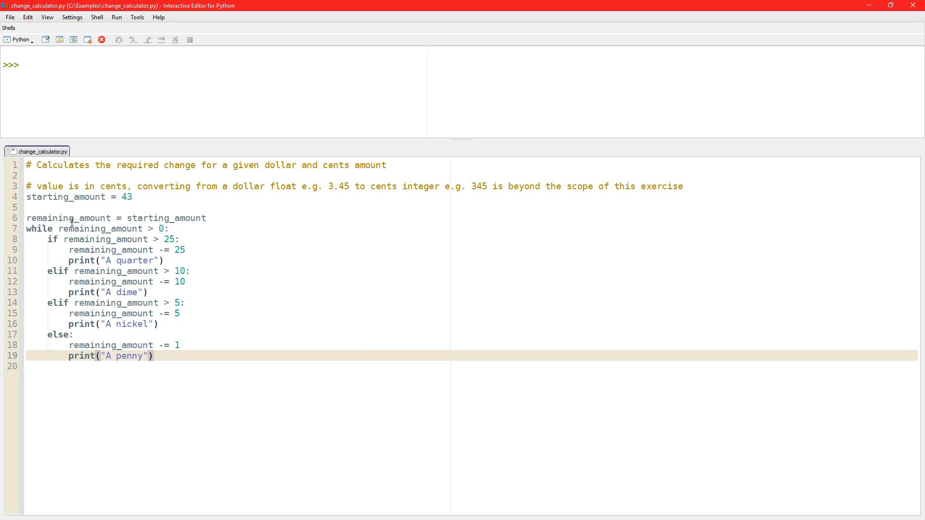
Highlight each use of remaining_amount in the old loop after running the script for 43 cents.
{"action": "left_click", "coordinate": [134, 196]}
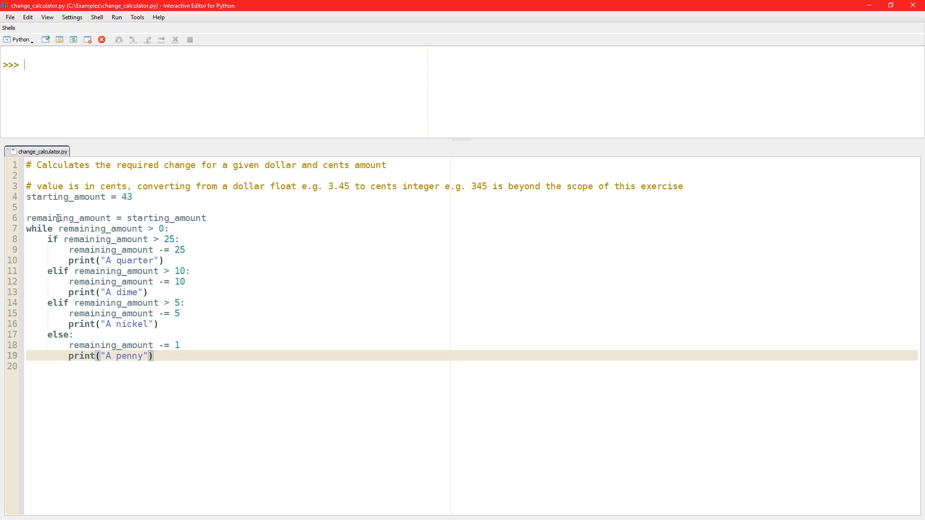
{"action": "double_click", "coordinate": [68, 218]}
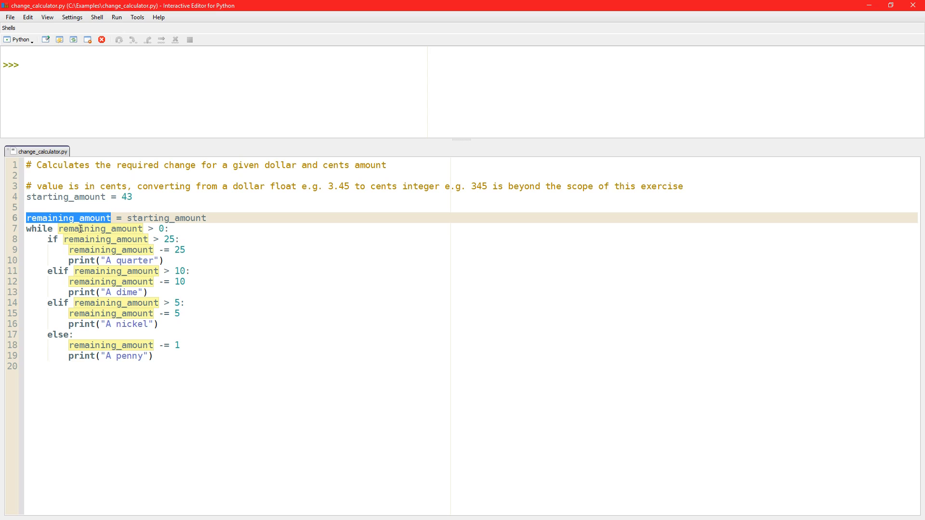
{"action": "double_click", "coordinate": [100, 229]}
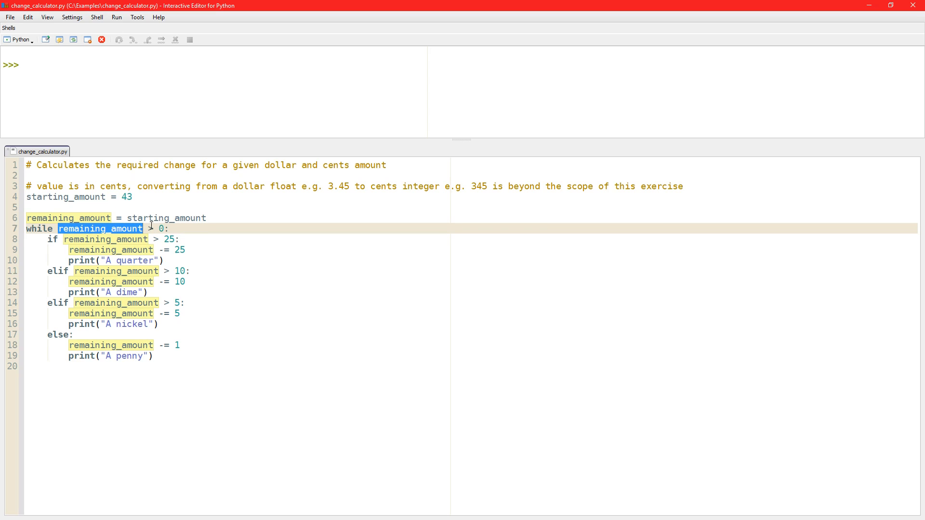
{"action": "mouse_move", "coordinate": [109, 325]}
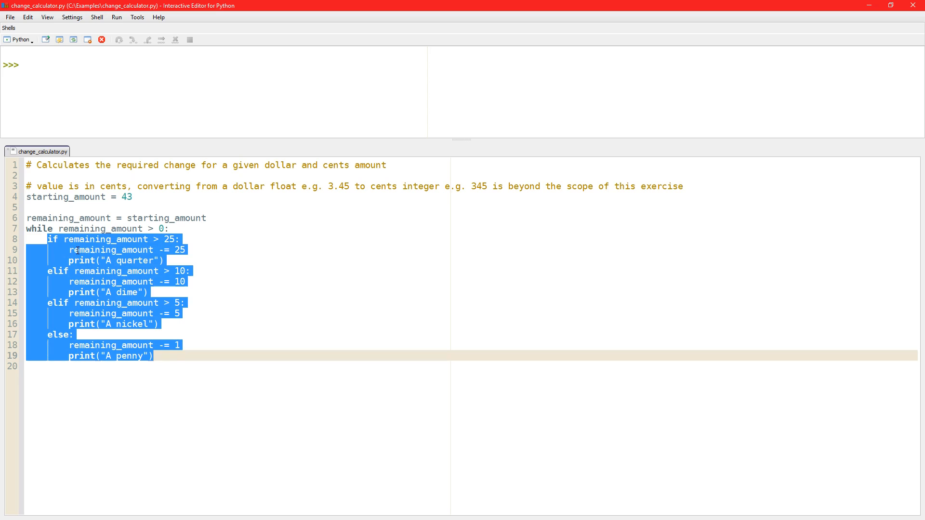
{"action": "double_click", "coordinate": [106, 239]}
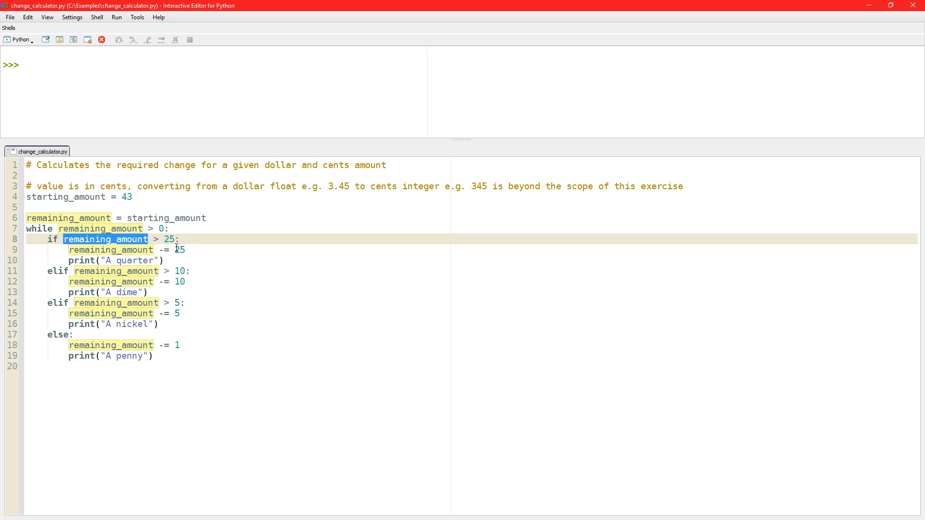
{"action": "double_click", "coordinate": [106, 250]}
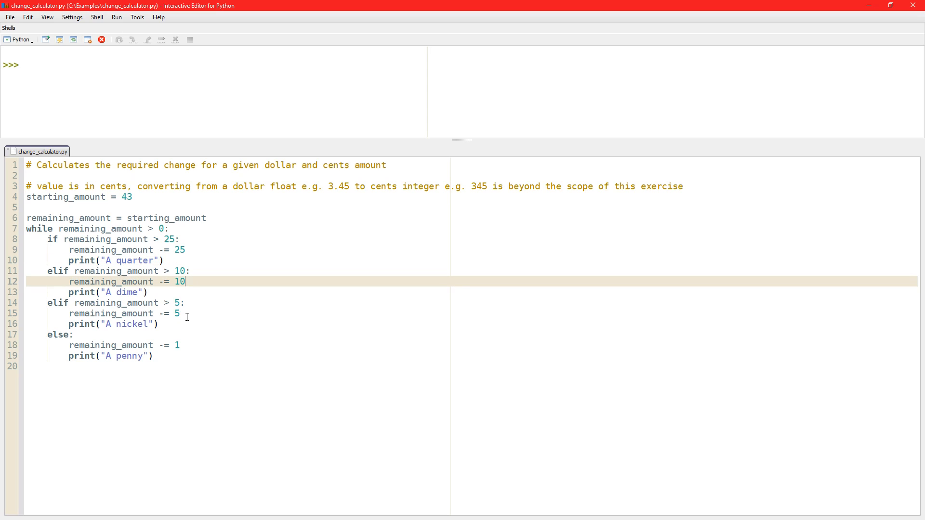
{"action": "mouse_move", "coordinate": [171, 349]}
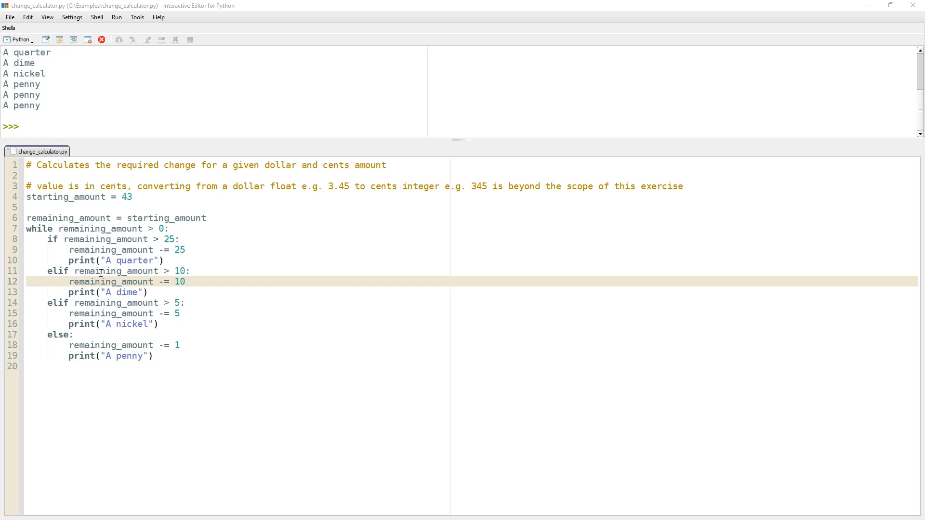
{"action": "mouse_move", "coordinate": [101, 254]}
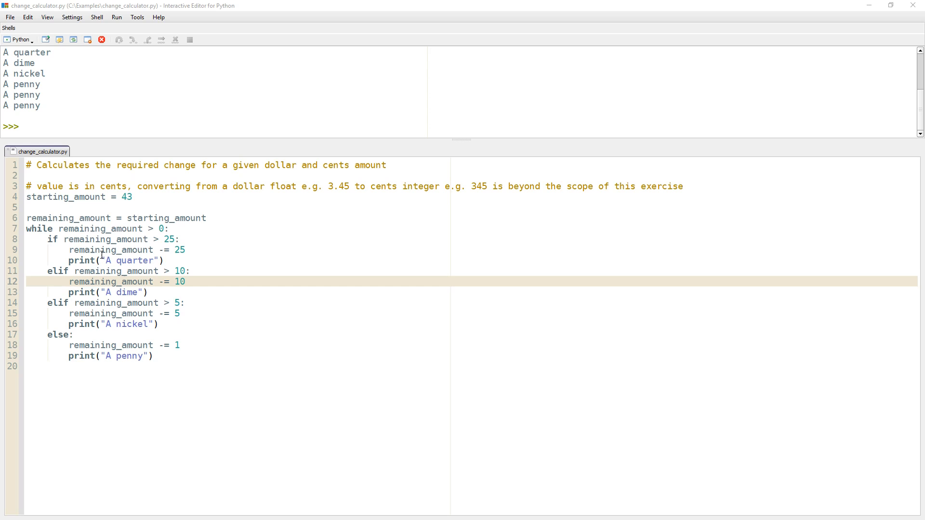
{"action": "mouse_move", "coordinate": [120, 334]}
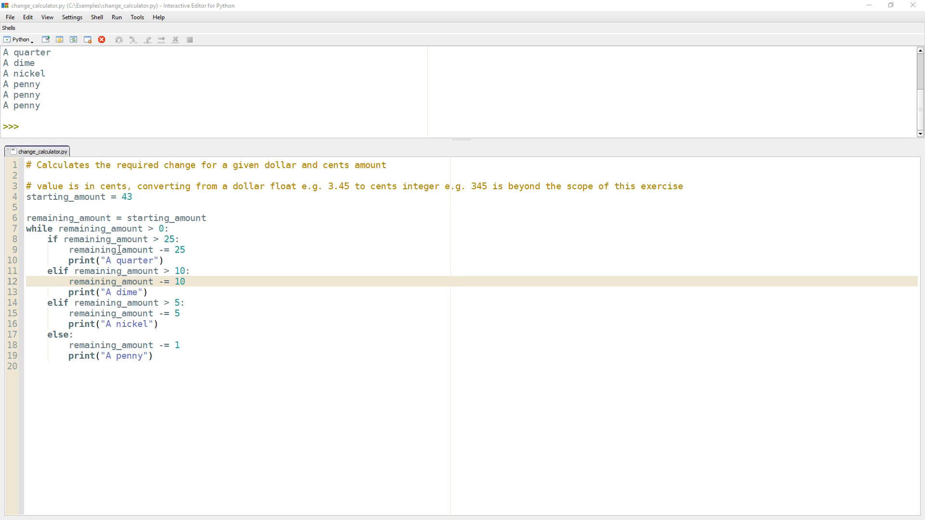
{"action": "mouse_move", "coordinate": [145, 313]}
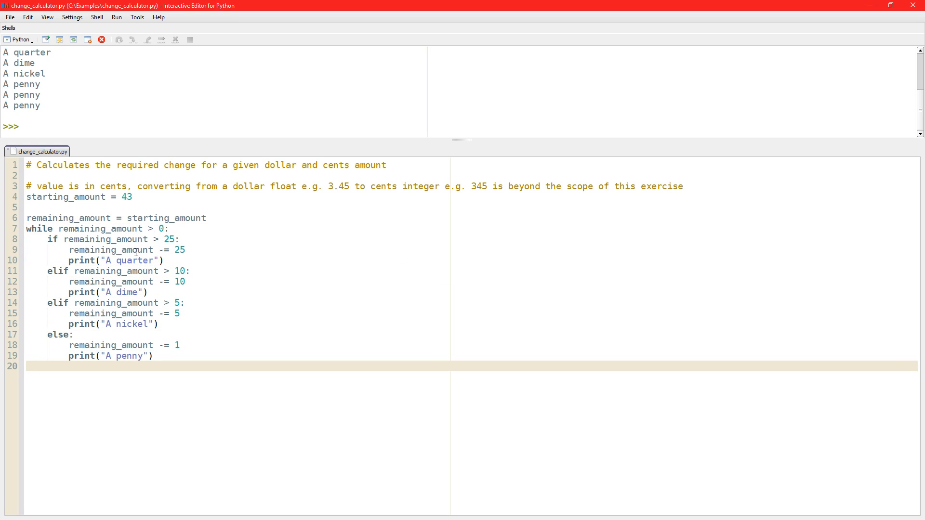
Start a def coin_count(...) line below the loop with "quarter" and 25 as placeholder parameters.
{"action": "key", "text": "Return"}
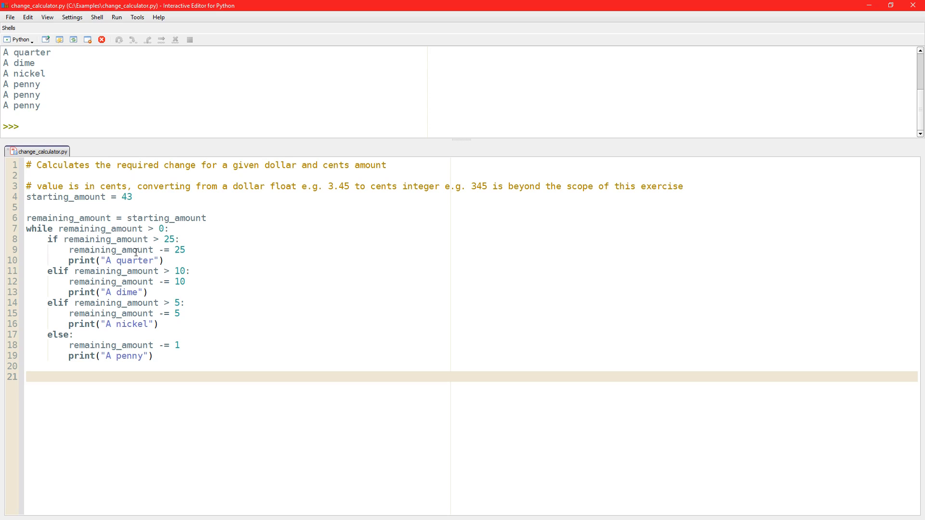
{"action": "type", "text": "d"}
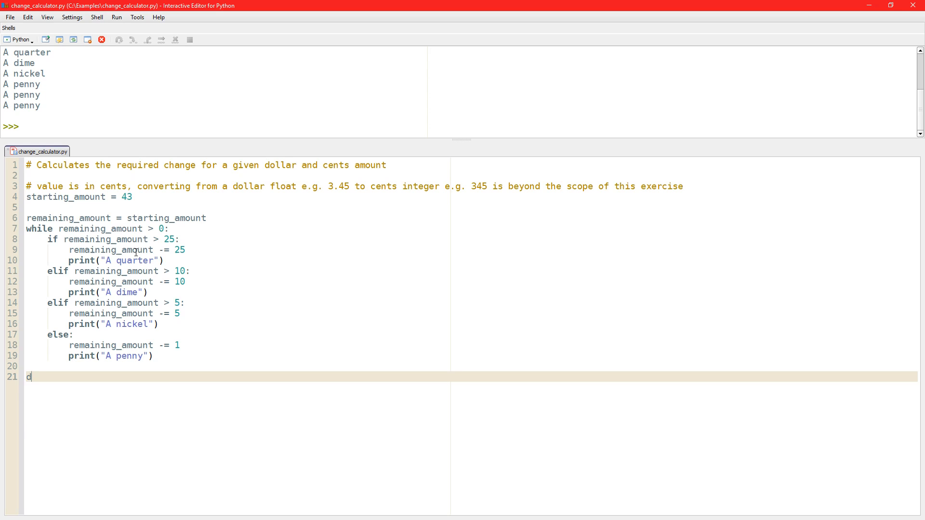
{"action": "type", "text": "ef"}
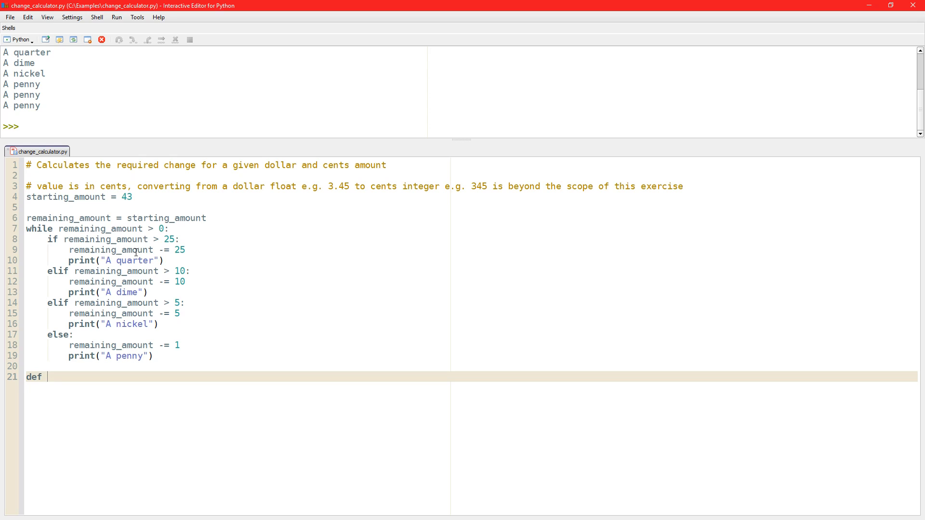
{"action": "mouse_move", "coordinate": [145, 281]}
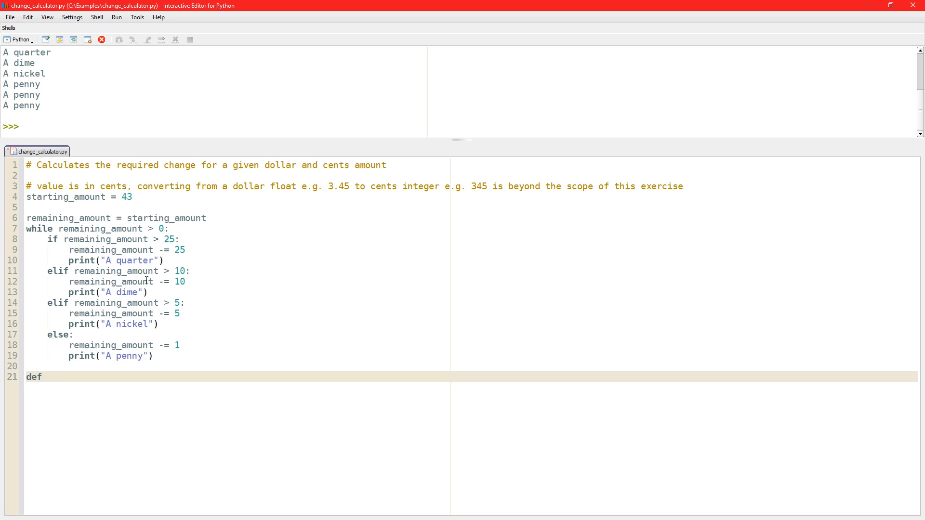
{"action": "type", "text": "coin_co"}
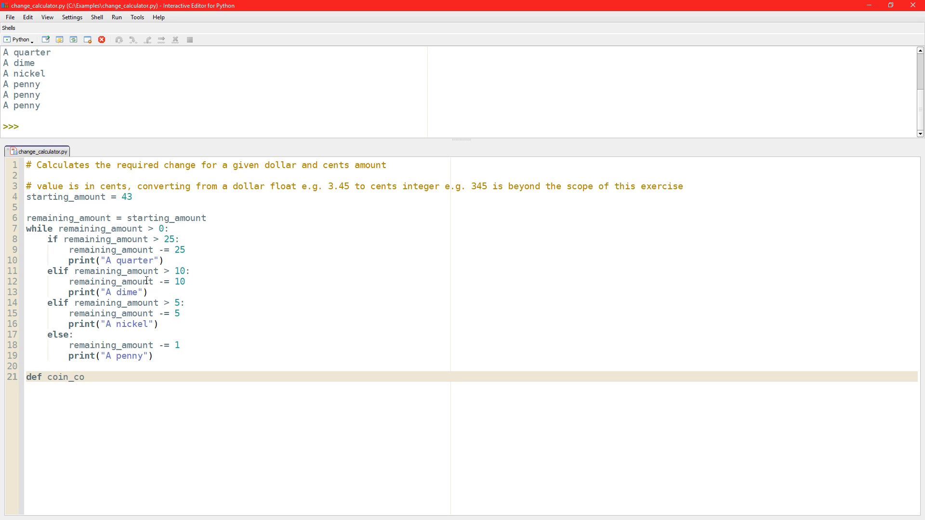
{"action": "type", "text": "unt"}
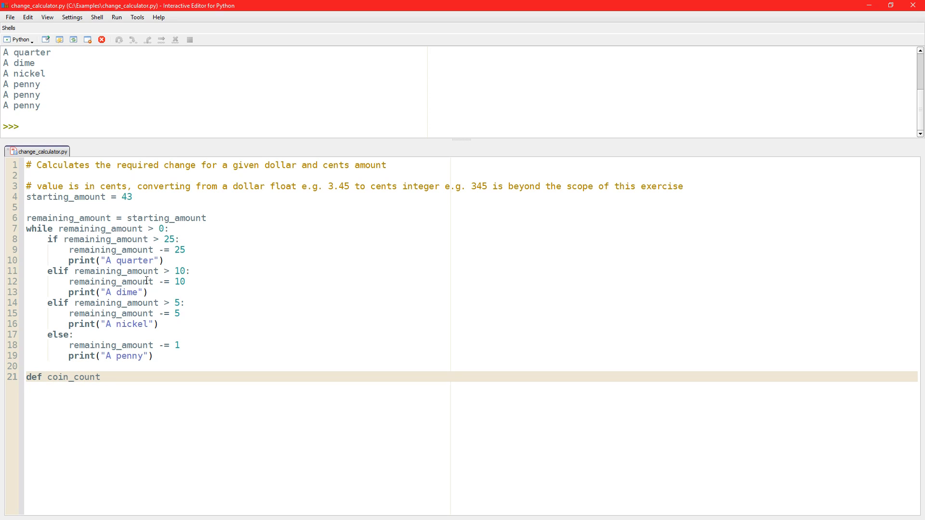
{"action": "type", "text": "()"}
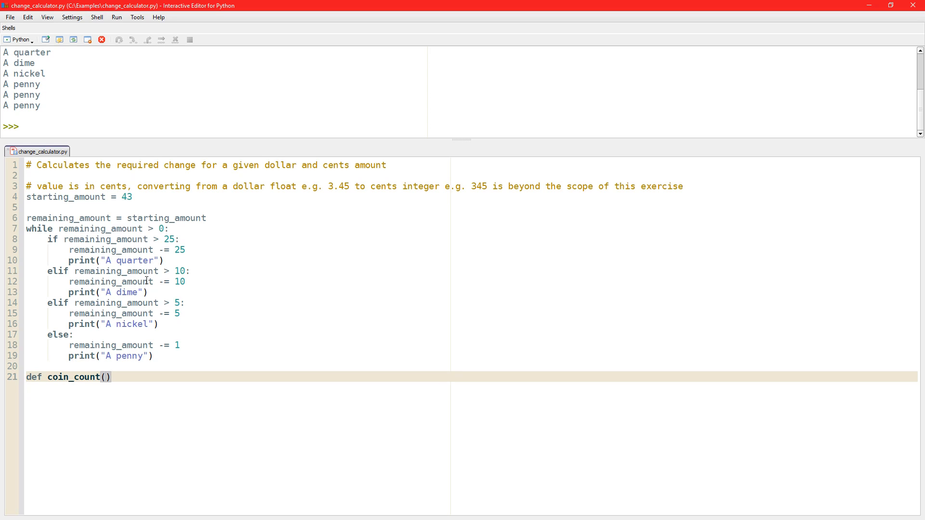
{"action": "type", "text": "\"\""}
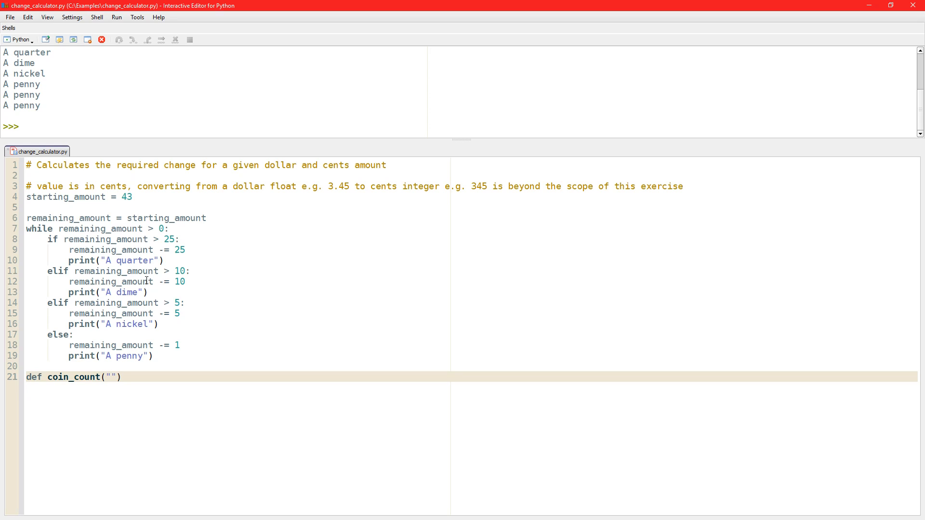
{"action": "type", "text": "quar"}
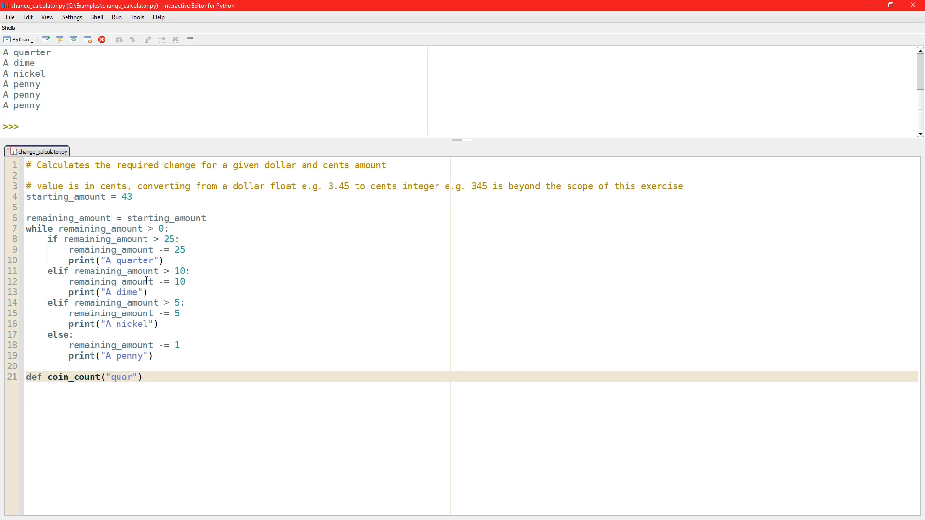
{"action": "type", "text": "ter\","}
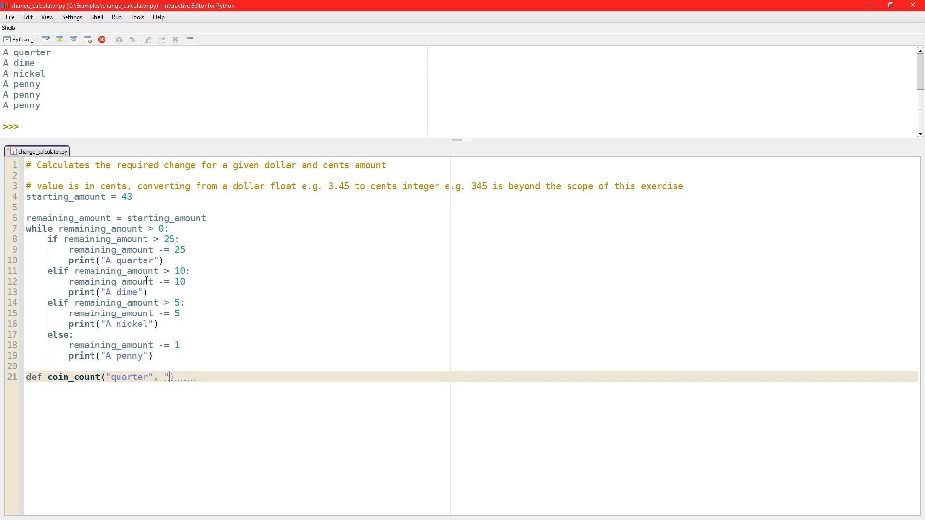
{"action": "type", "text": "25"}
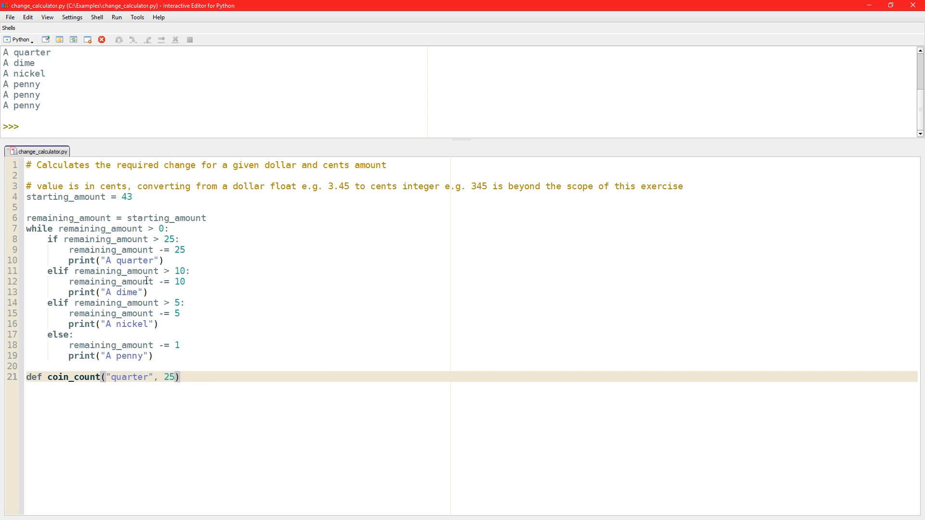
{"action": "type", "text": ":"}
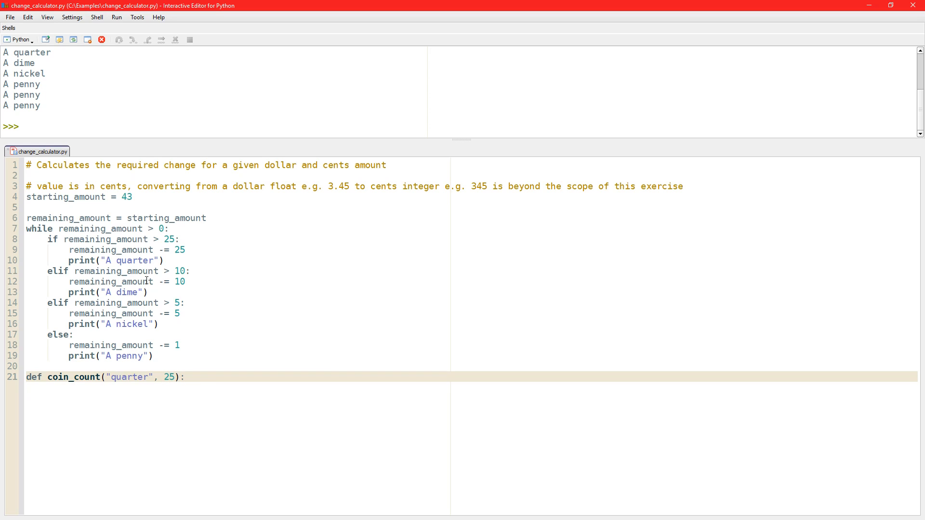
Write num_coins = 0 and a while loop on amount, adding amount as the first parameter.
{"action": "type", "text": "w"}
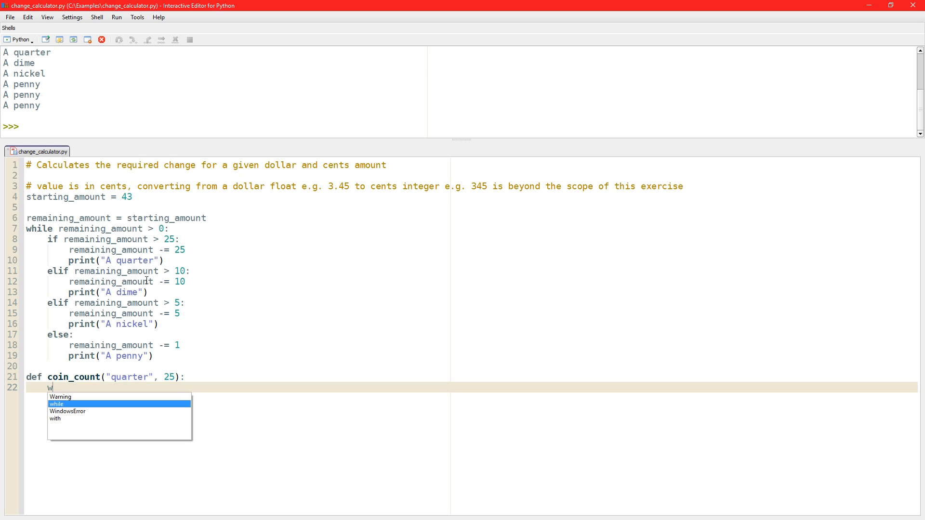
{"action": "key", "text": "Escape"}
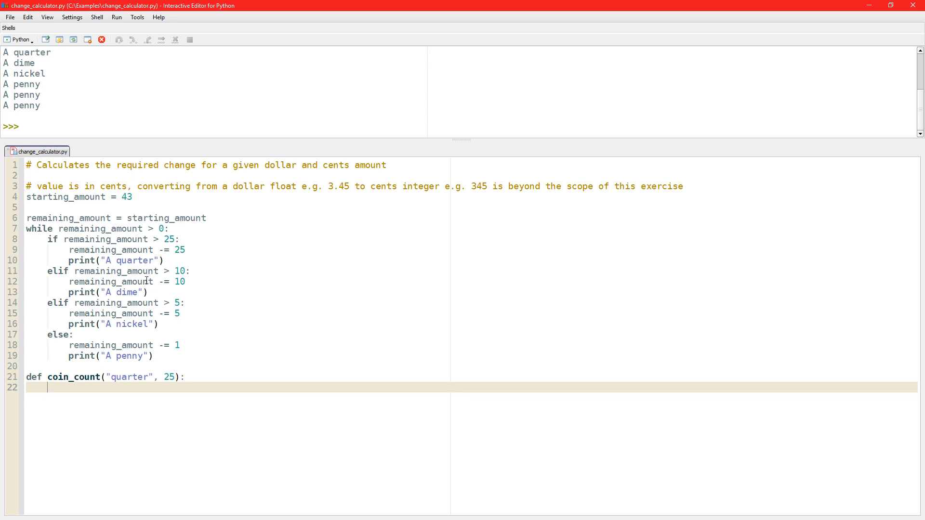
{"action": "type", "text": "num"}
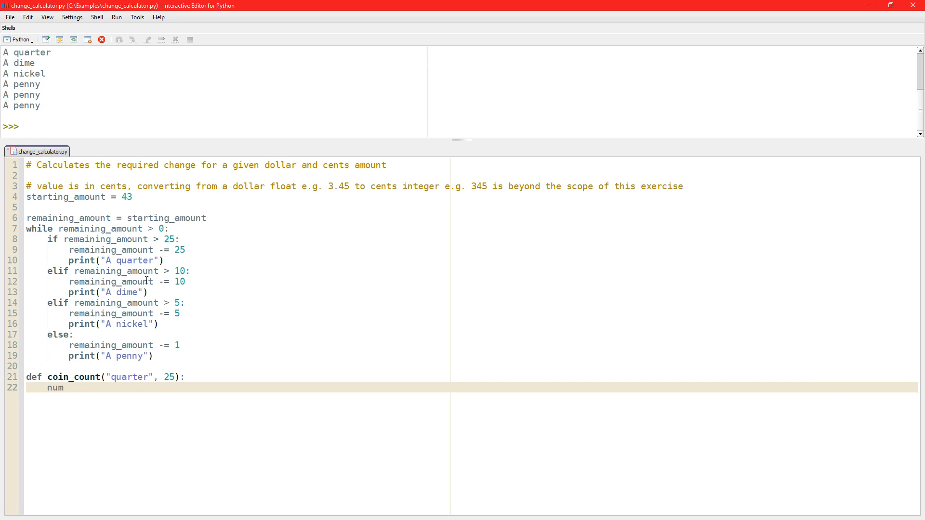
{"action": "type", "text": "_coins = 0"}
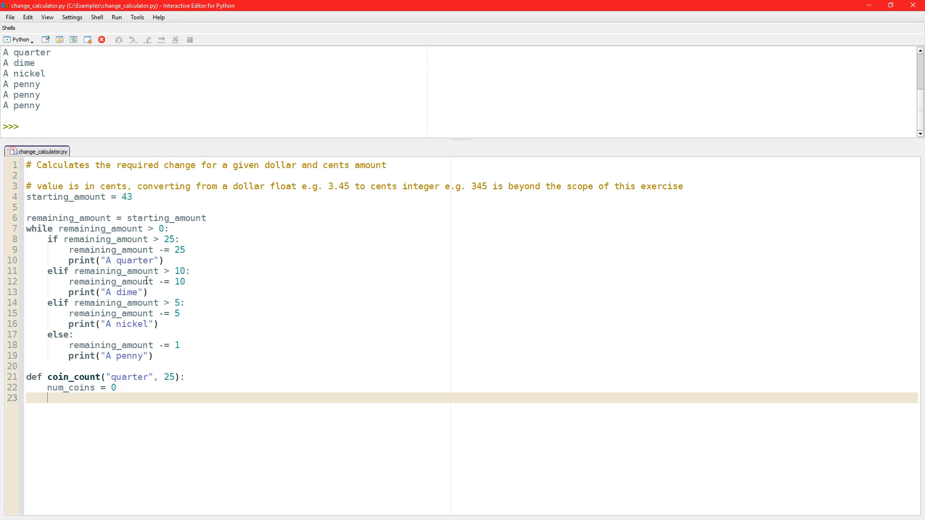
{"action": "type", "text": "while"}
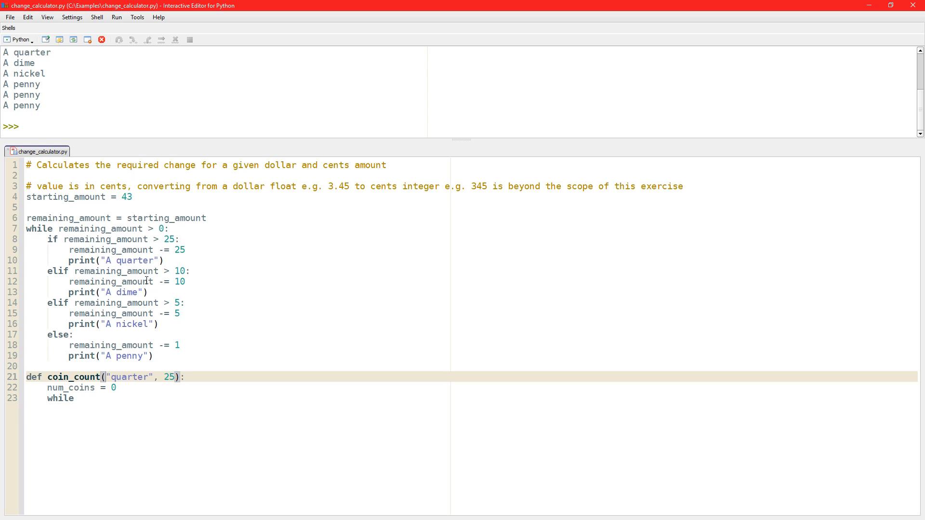
{"action": "type", "text": "amount,"}
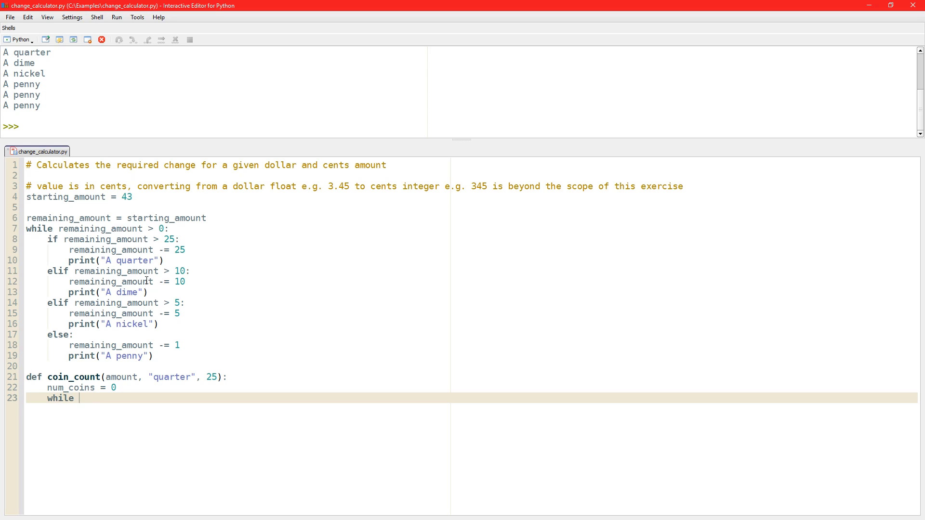
{"action": "type", "text": "amount"}
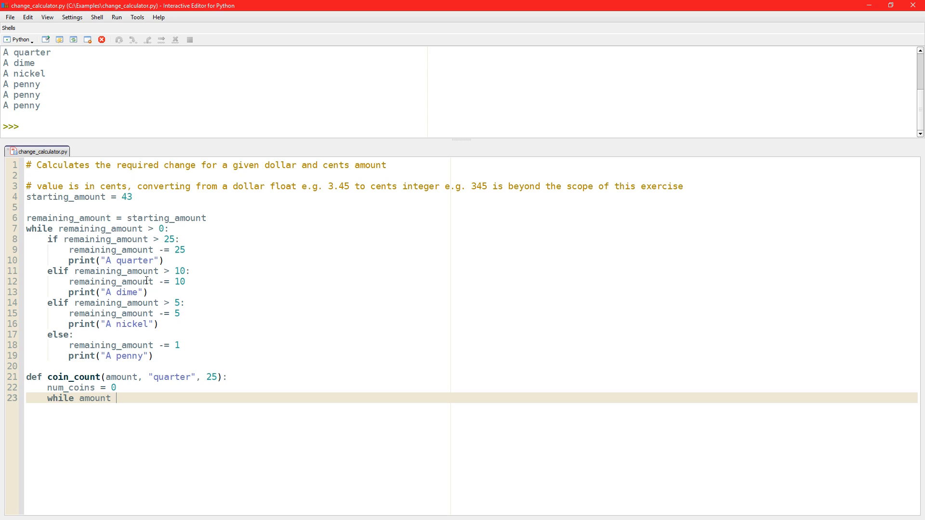
{"action": "type", "text": ">"}
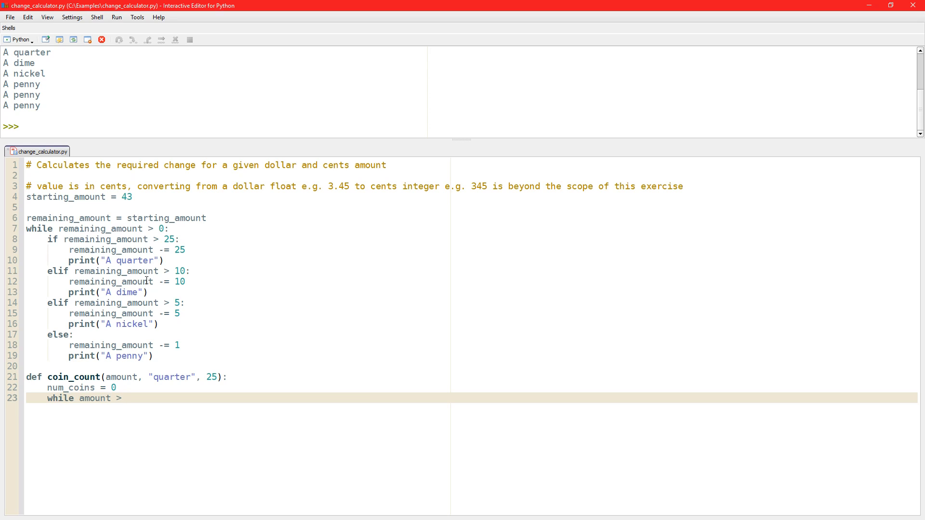
Rename the parameters to coin_name and coin_value and make the loop compare amount to coin_value.
{"action": "left_click", "coordinate": [100, 376]}
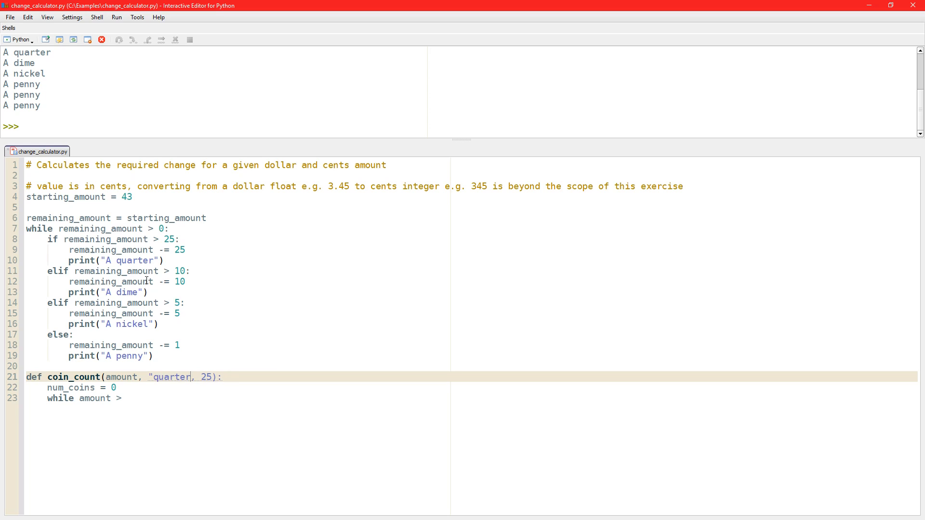
{"action": "type", "text": "coin_nam"}
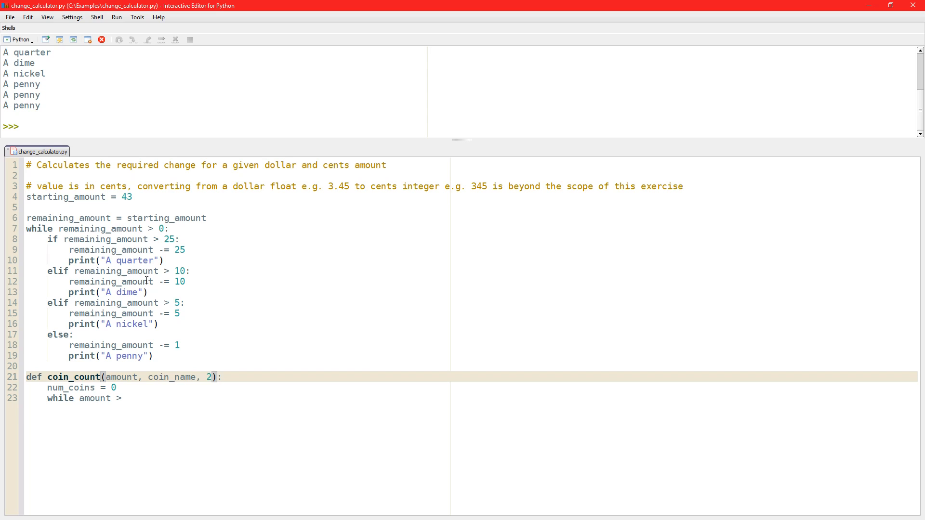
{"action": "type", "text": "coin_va"}
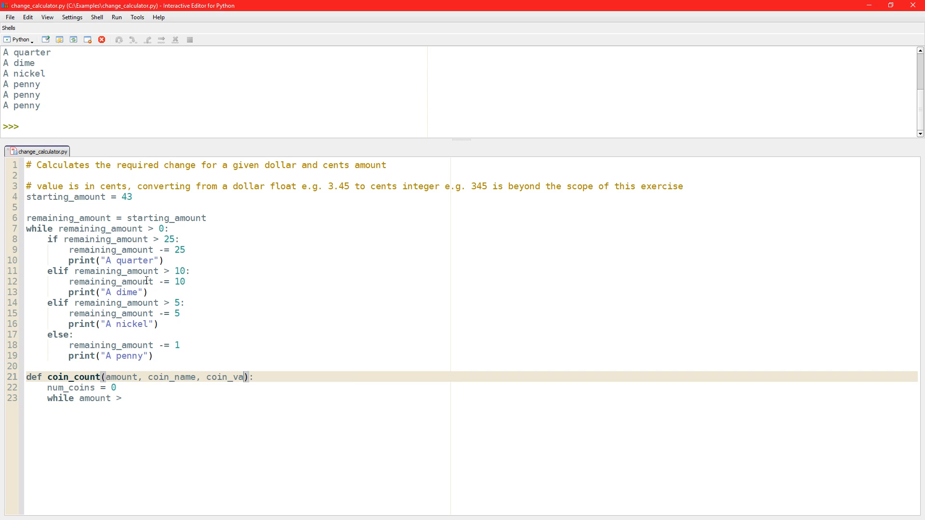
{"action": "type", "text": "lue"}
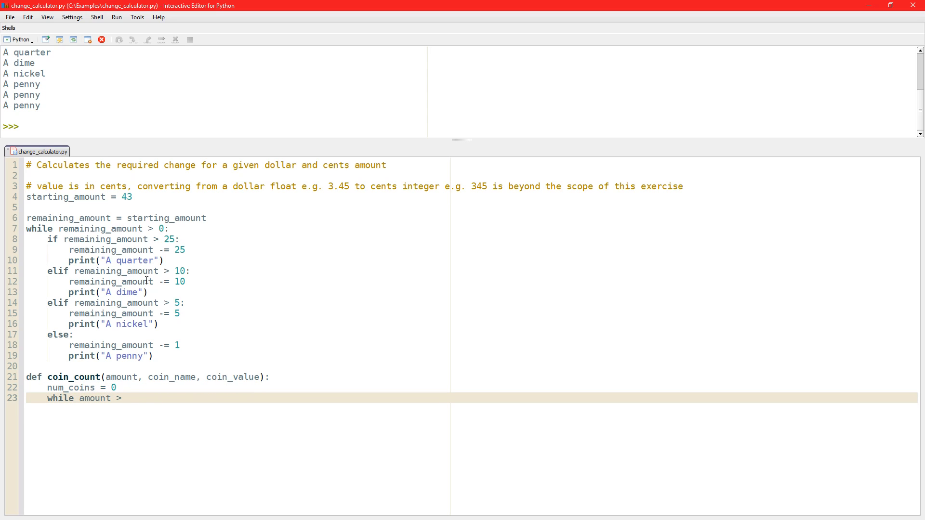
{"action": "type", "text": "co"}
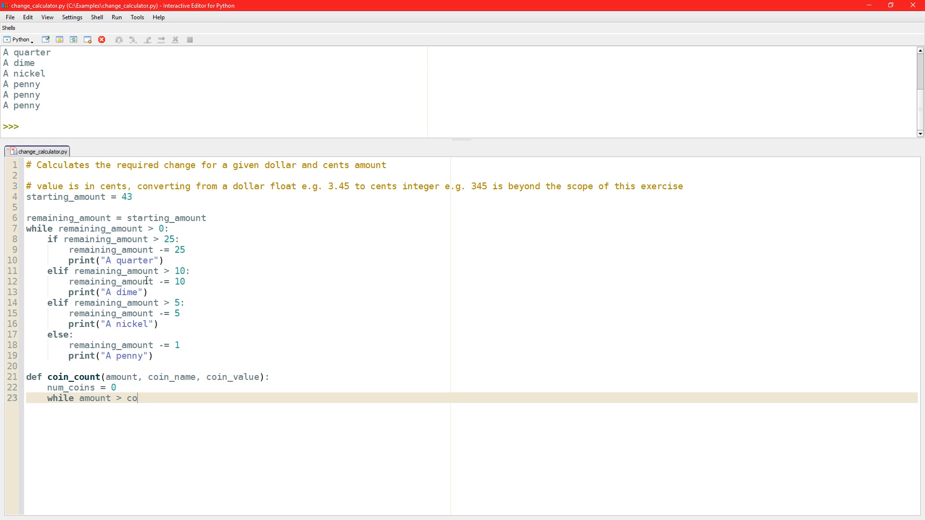
{"action": "type", "text": "in_val"}
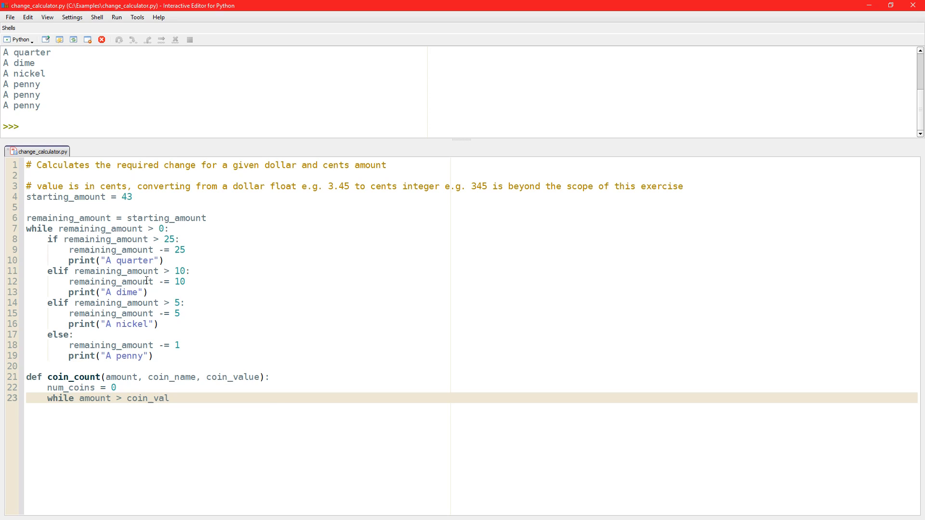
{"action": "type", "text": "ue"}
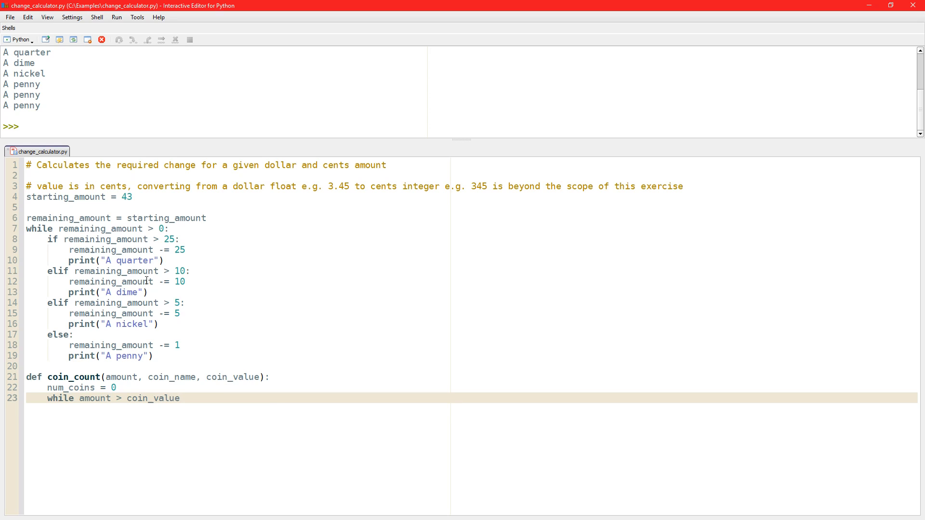
{"action": "type", "text": ":"}
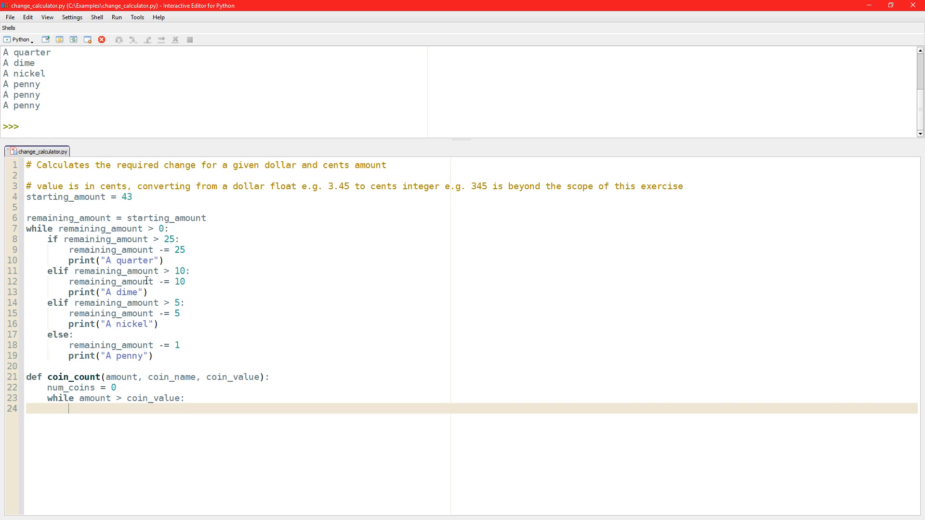
Inside the loop increment num_coins by 1 and subtract the coin value from amount.
{"action": "type", "text": "n"}
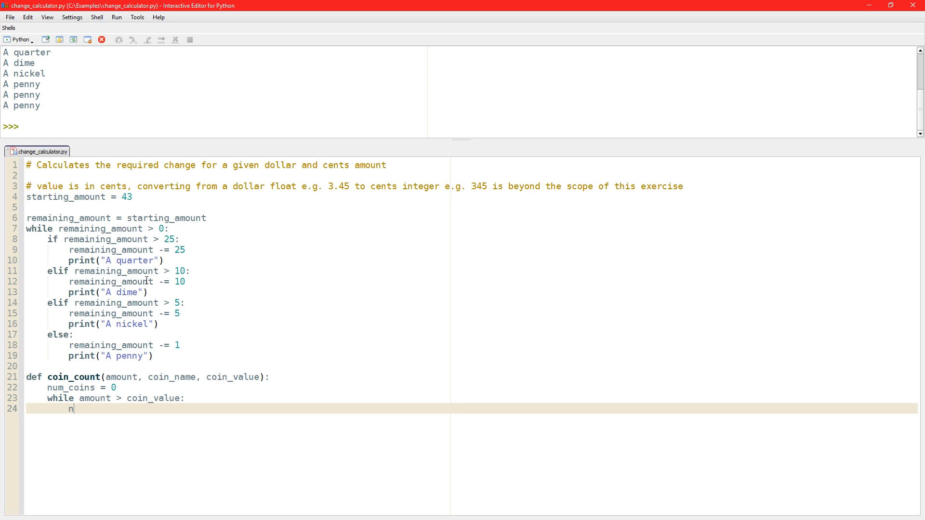
{"action": "type", "text": "um_"}
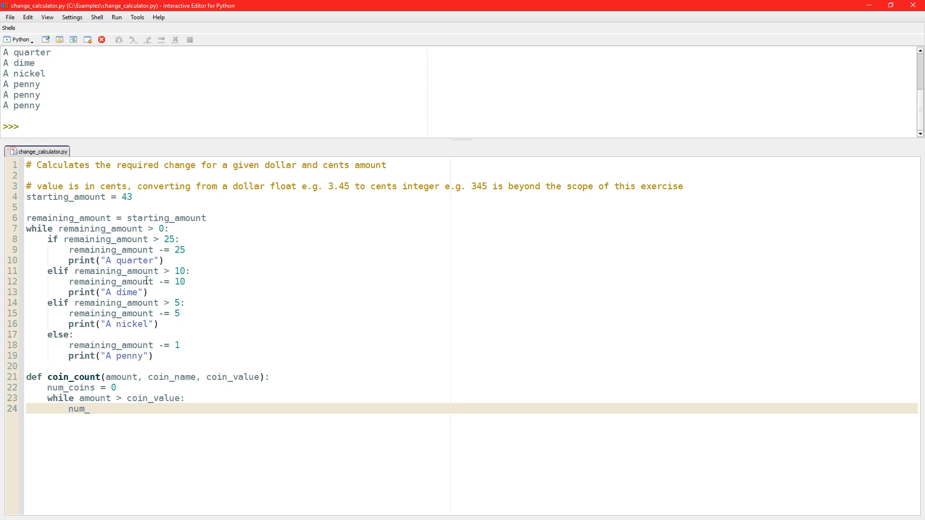
{"action": "type", "text": "coins +="}
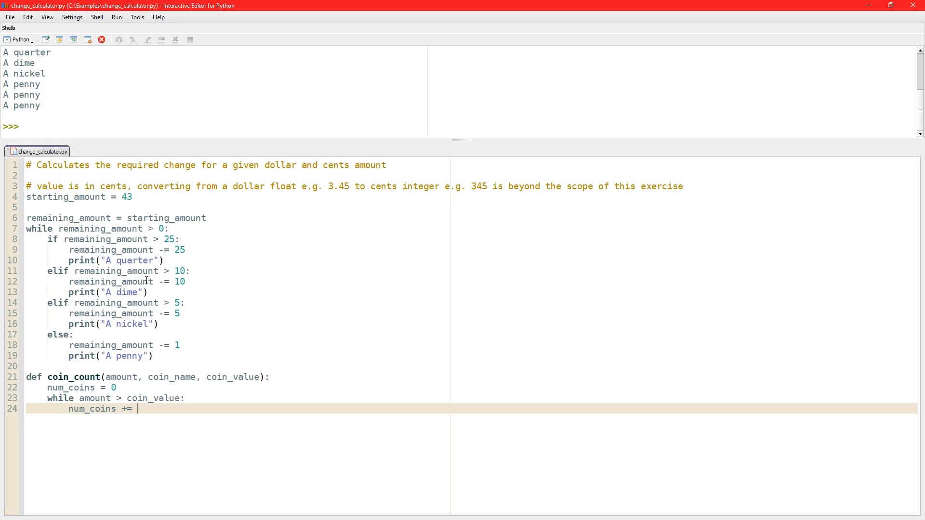
{"action": "type", "text": "1"}
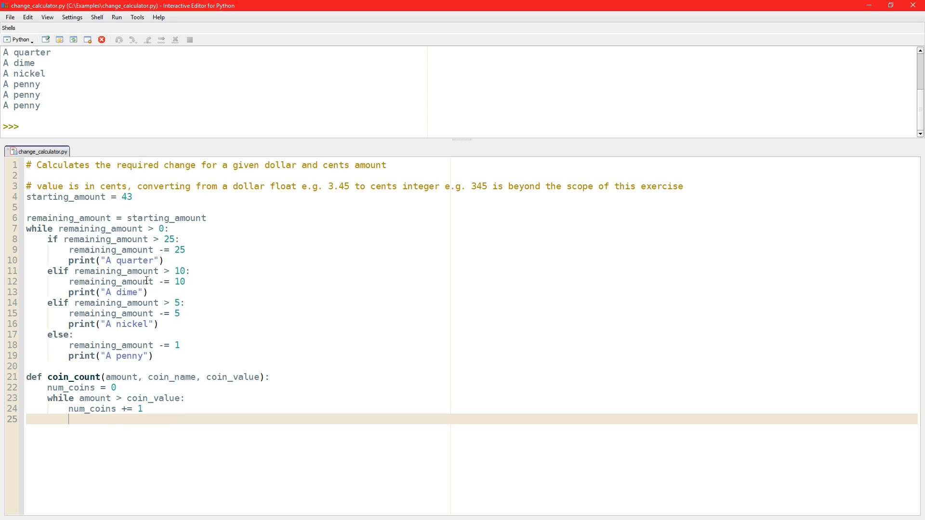
{"action": "type", "text": "amount"}
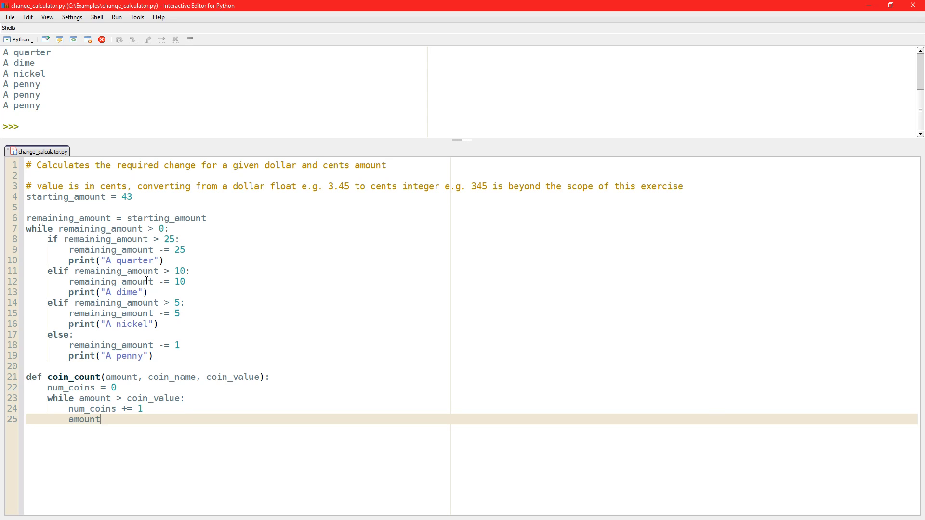
{"action": "type", "text": "-= count_value"}
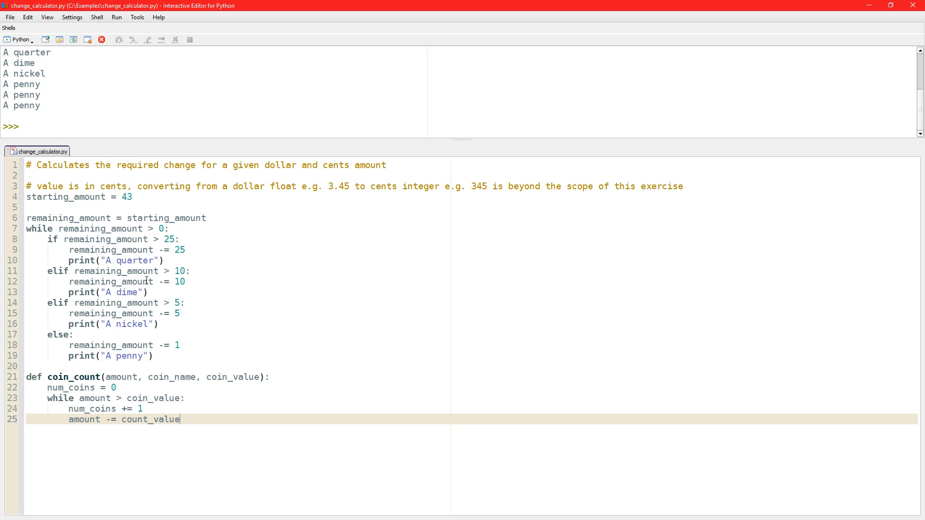
Print num_coins followed by the coin name with "(s)" after the loop.
{"action": "key", "text": "Return"}
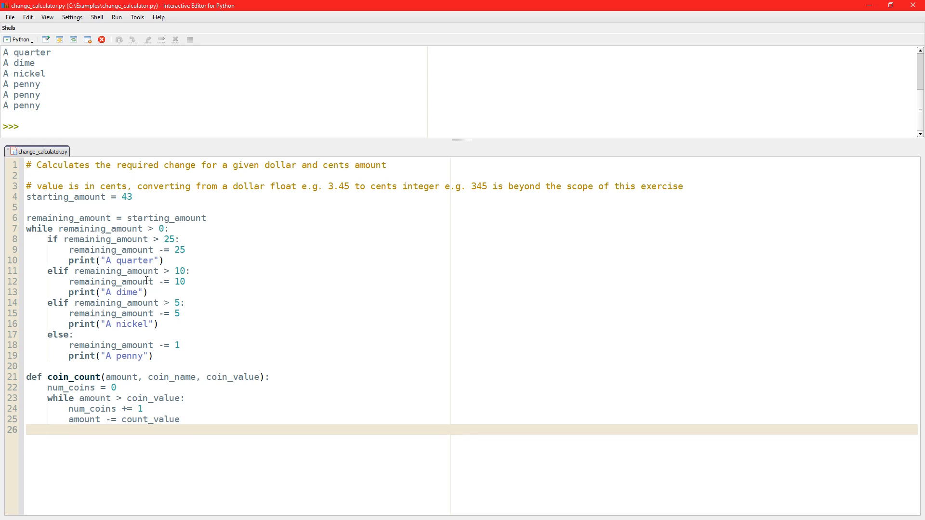
{"action": "type", "text": "print("}
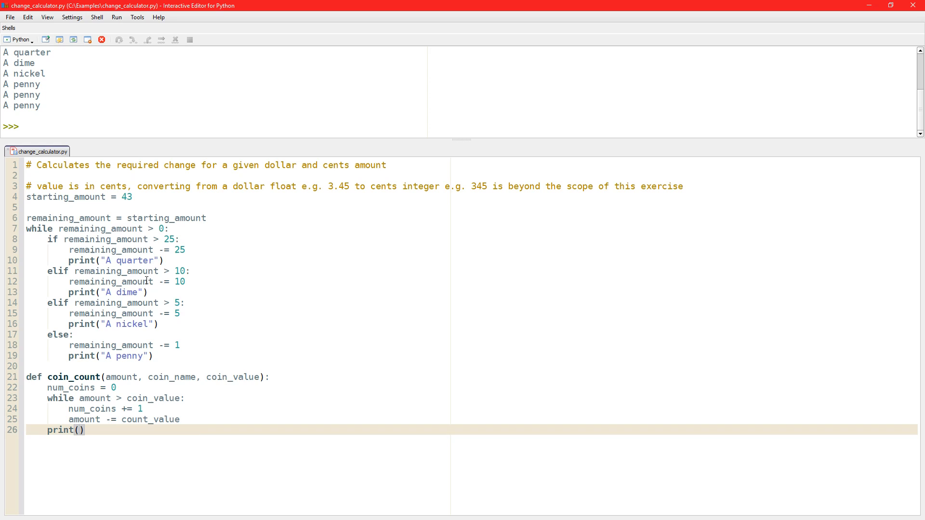
{"action": "type", "text": "num_"}
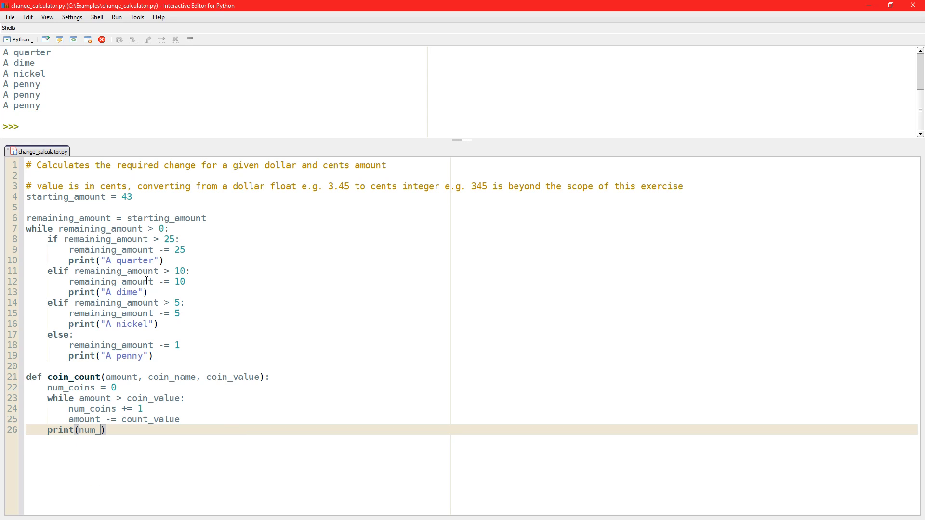
{"action": "type", "text": "coins"}
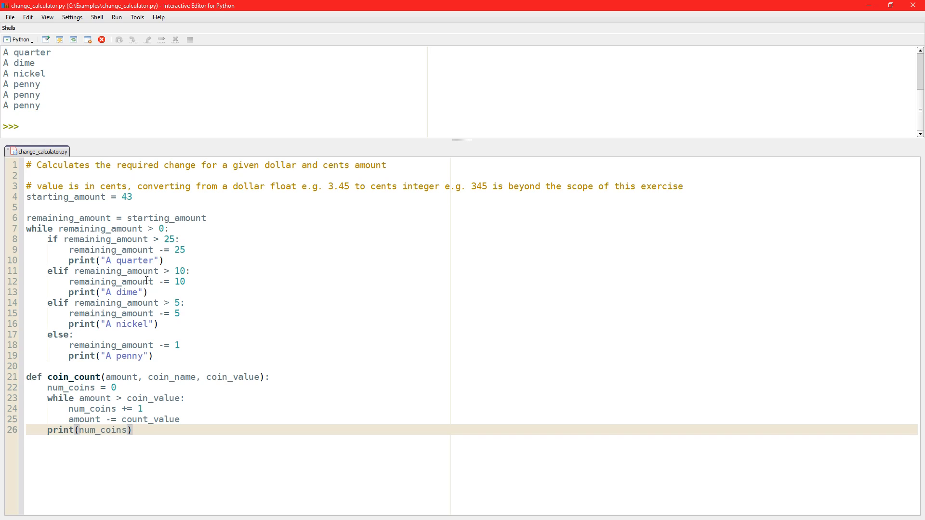
{"action": "type", "text": ","}
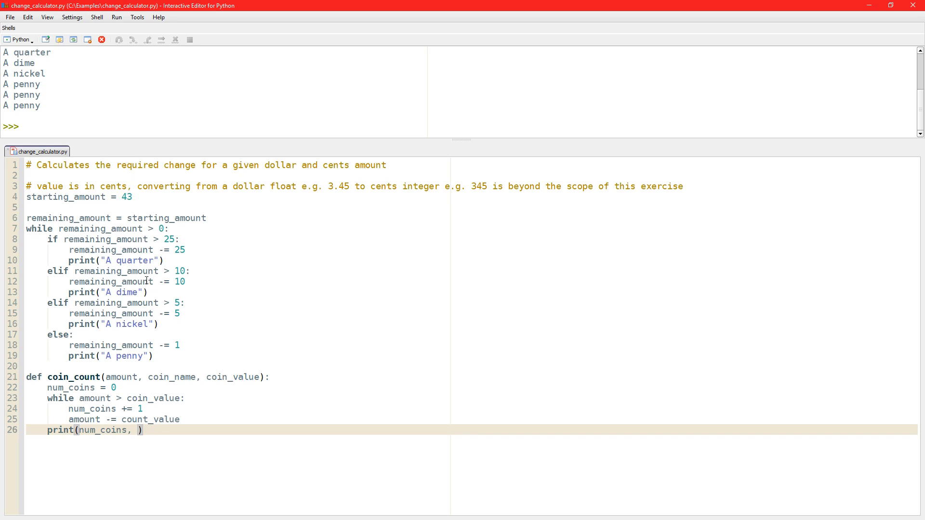
{"action": "type", "text": "coin_name +"}
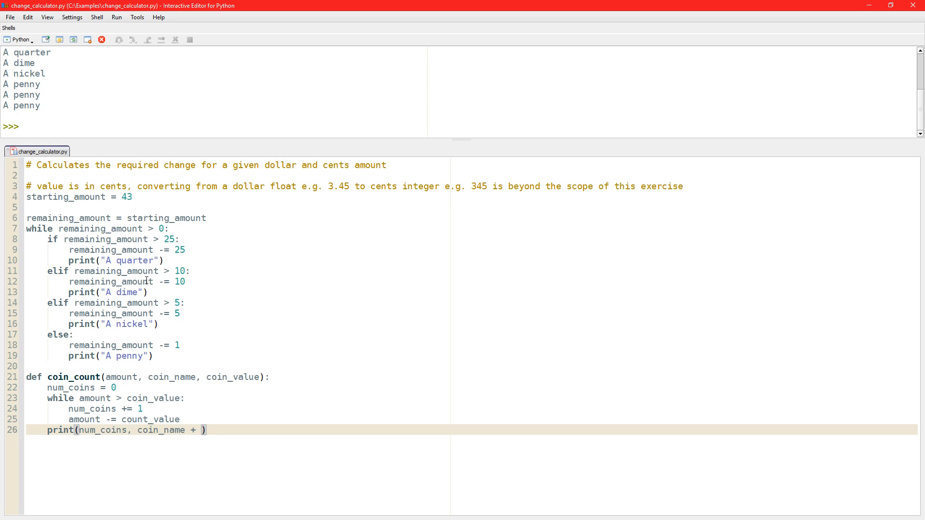
{"action": "type", "text": "\"()\")"}
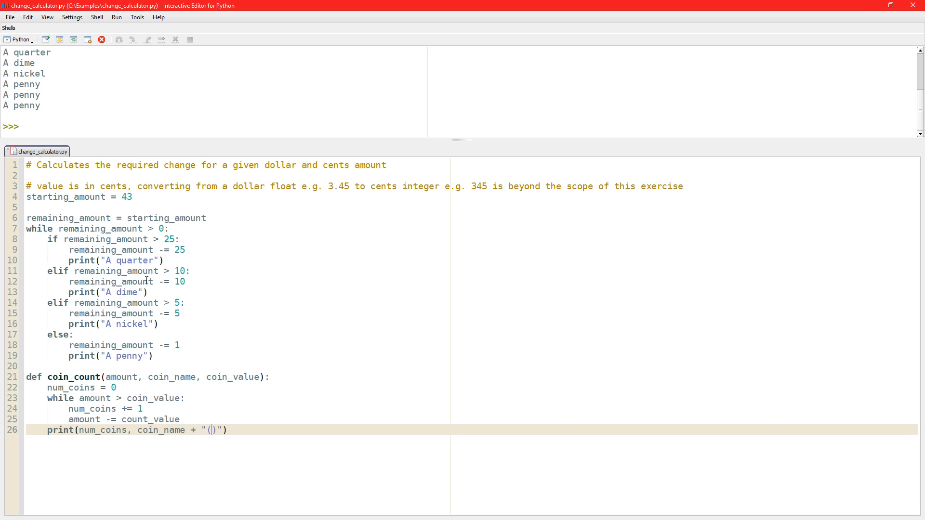
{"action": "type", "text": "s"}
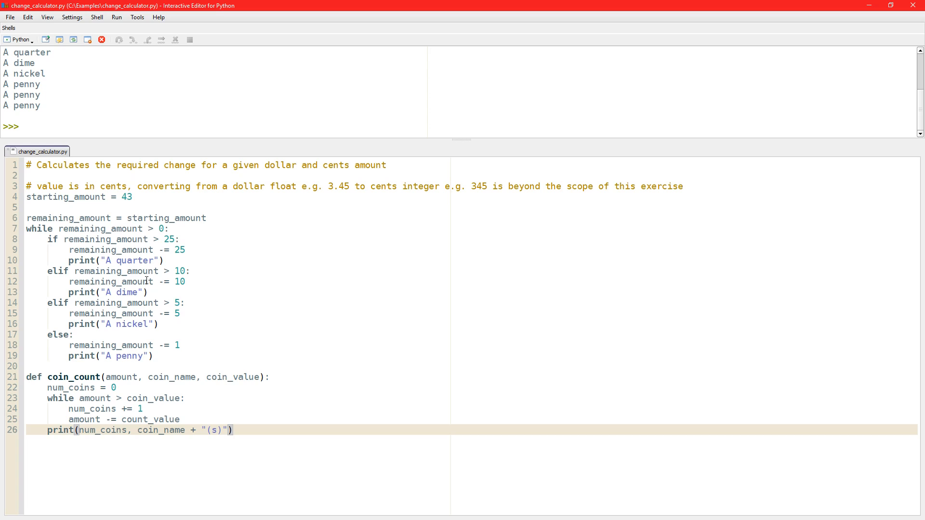
{"action": "left_click", "coordinate": [114, 388]}
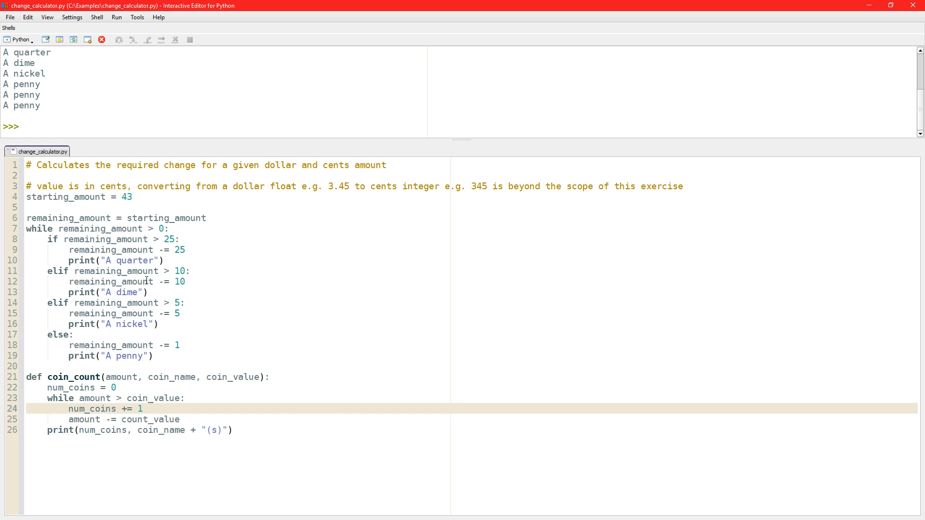
Add return amount to coin_count, correct count_value to coin_value, and add blank lines below.
{"action": "left_click", "coordinate": [118, 419]}
{"action": "type", "text": "ret"}
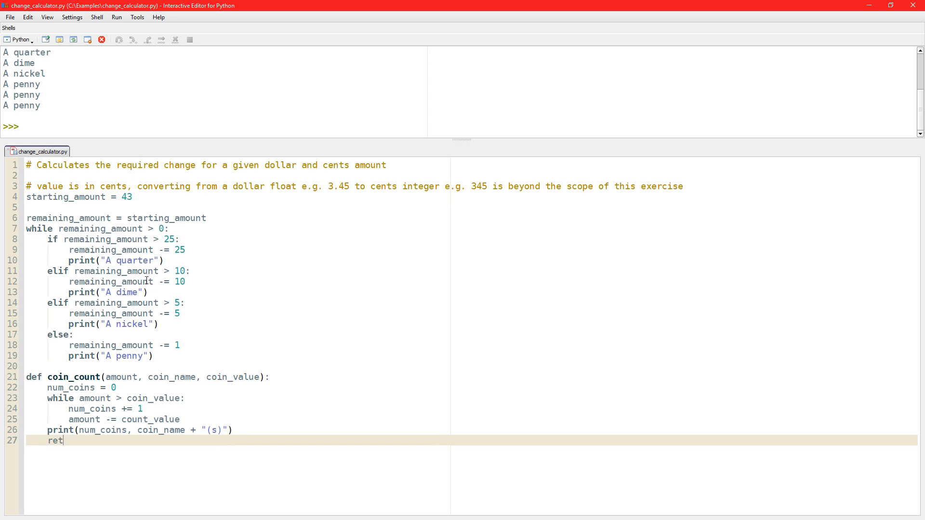
{"action": "type", "text": "urn amount"}
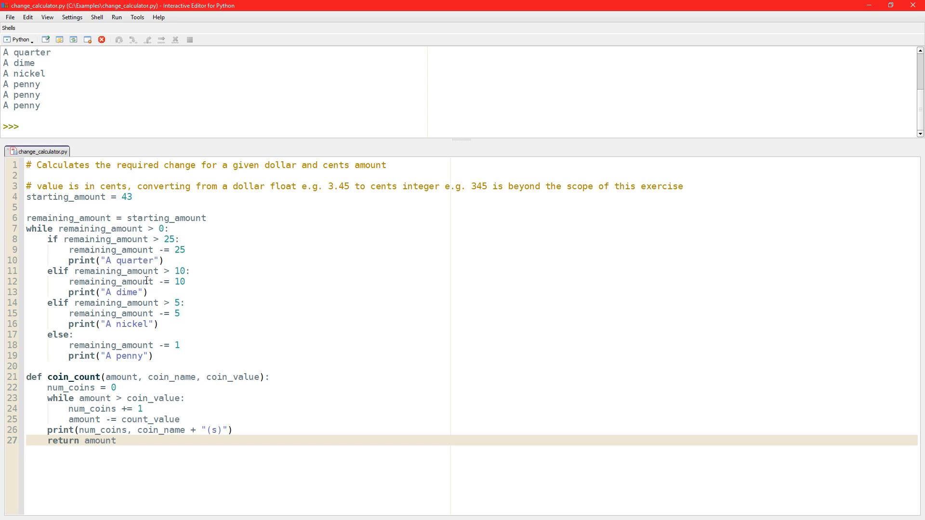
{"action": "left_click", "coordinate": [118, 430]}
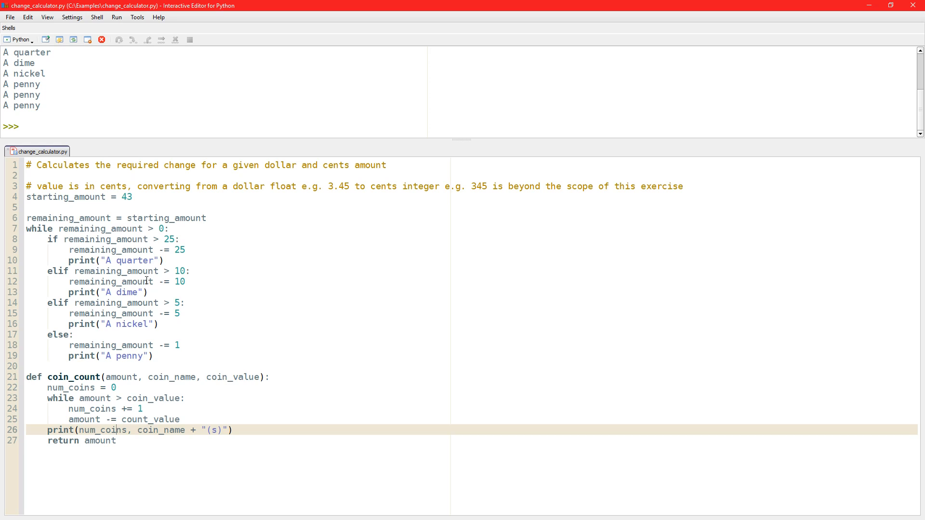
{"action": "left_click", "coordinate": [134, 420]}
{"action": "type", "text": "i"}
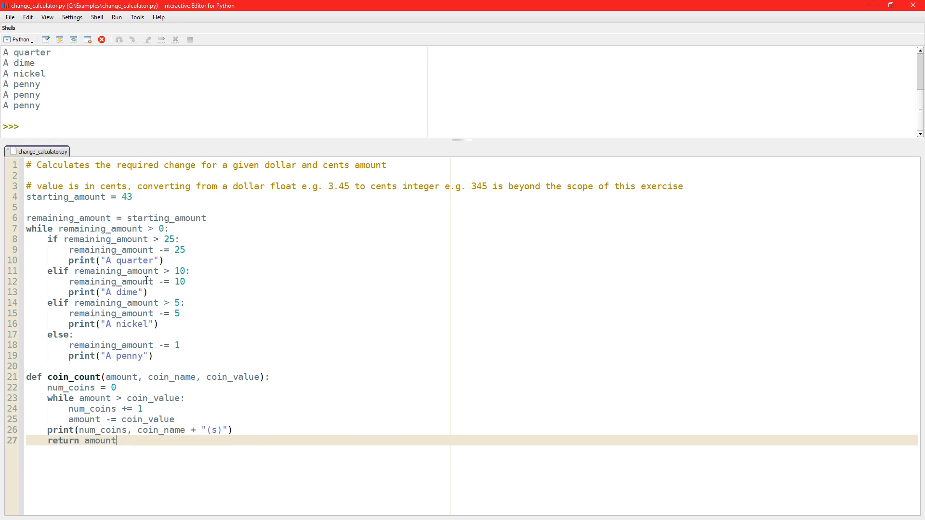
{"action": "key", "text": "Return"}
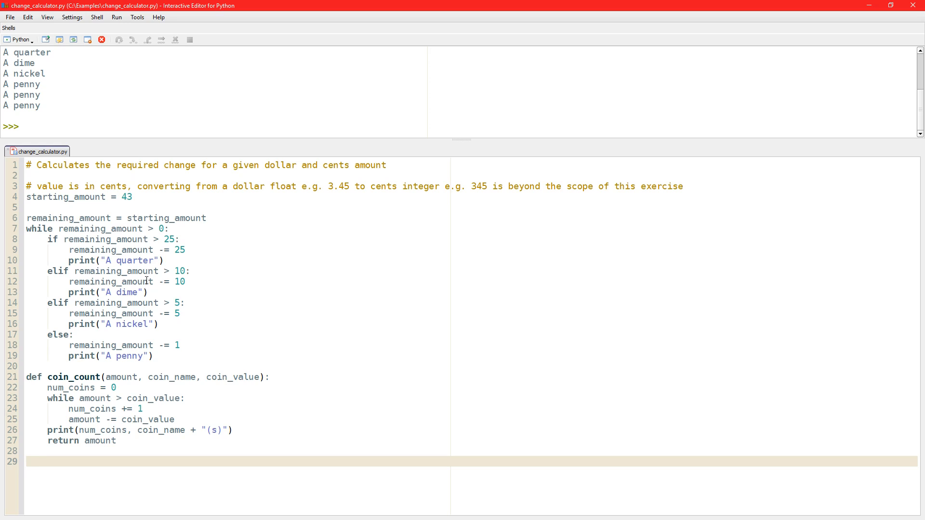
Call coin_count(starting_amount, "quarter", 25) at the end of the script.
{"action": "type", "text": "starting_amount"}
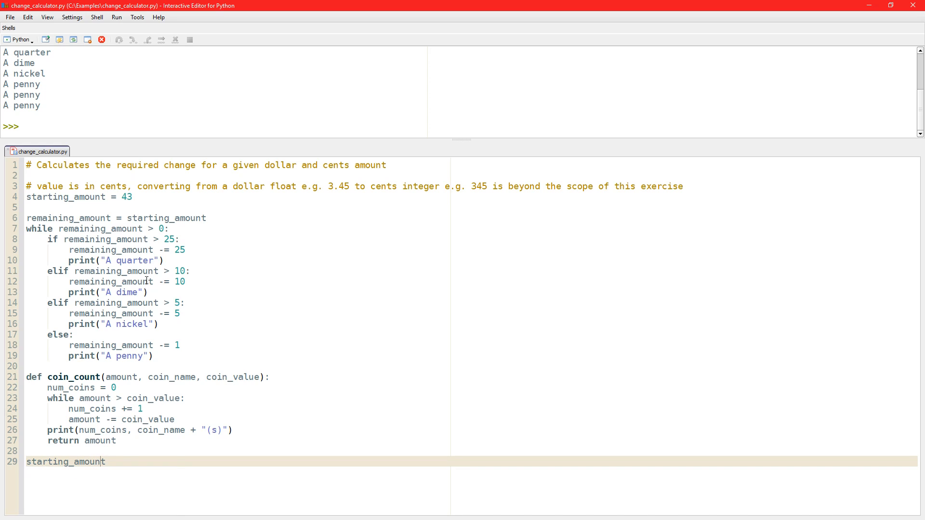
{"action": "type", "text": "c"}
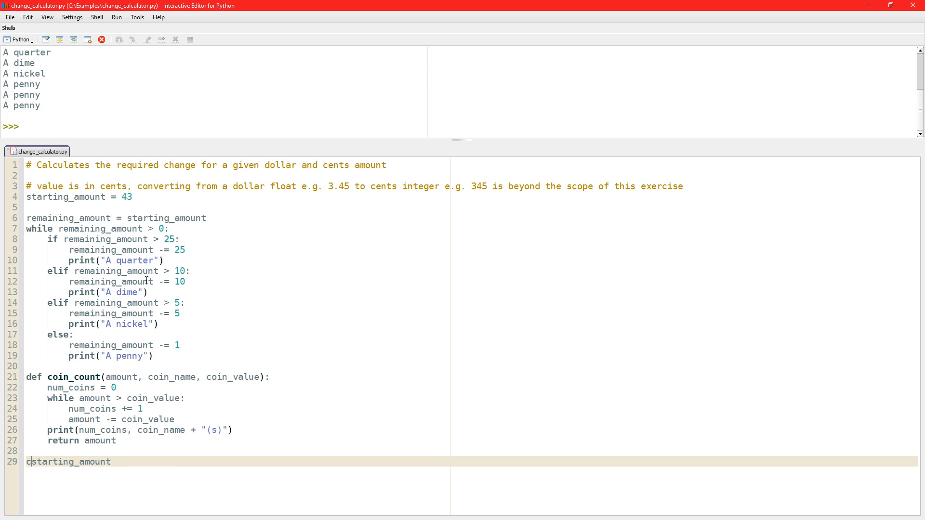
{"action": "type", "text": "oin_count("}
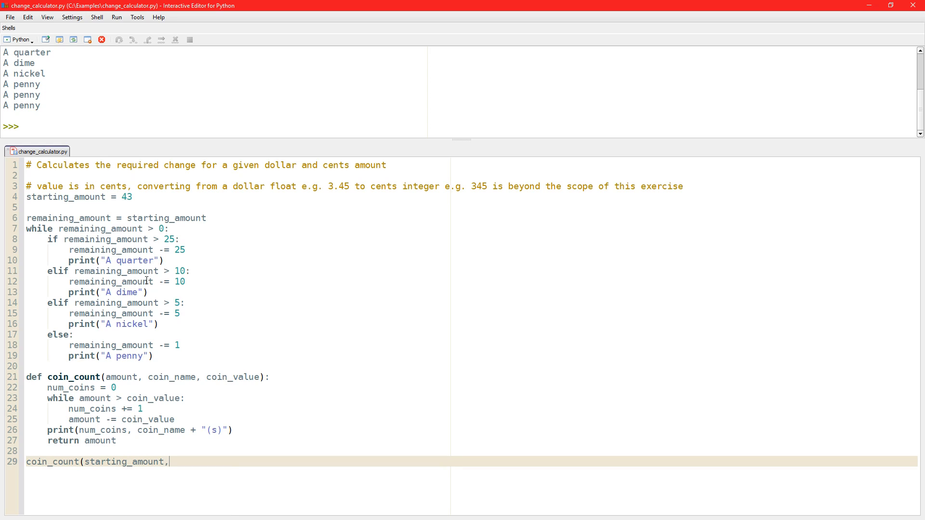
{"action": "type", "text": "\" \""}
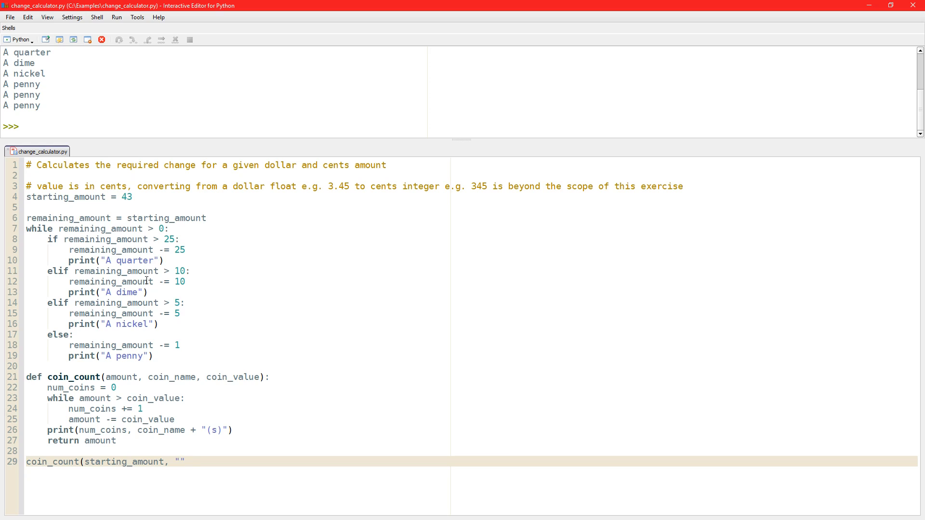
{"action": "type", "text": "quater"}
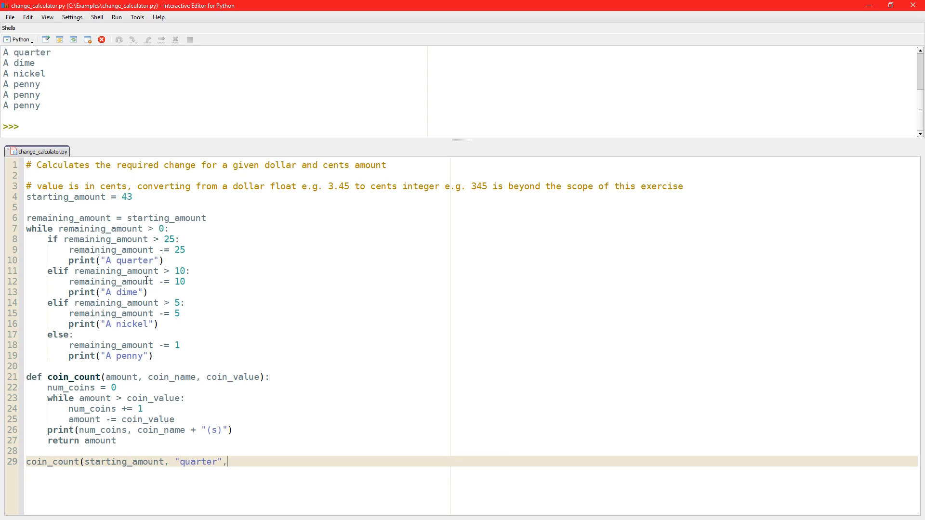
{"action": "type", "text": "25"}
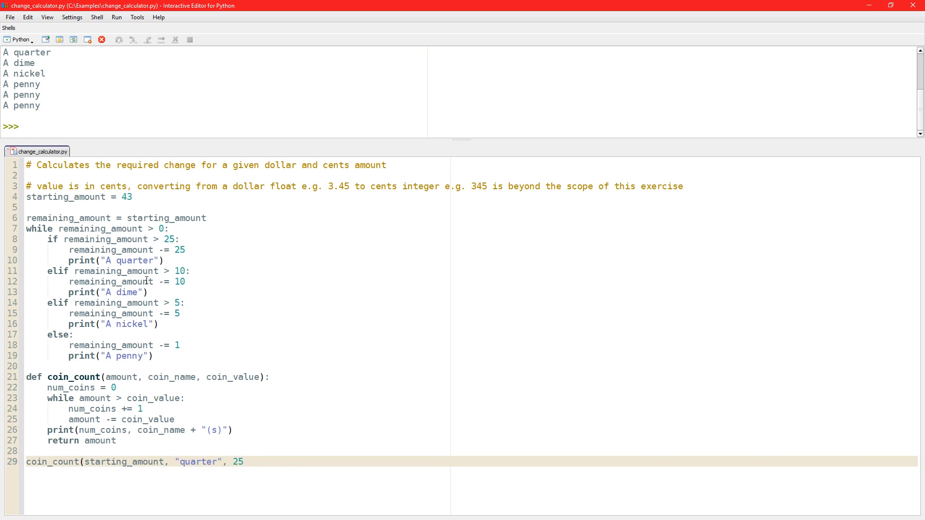
{"action": "type", "text": ")"}
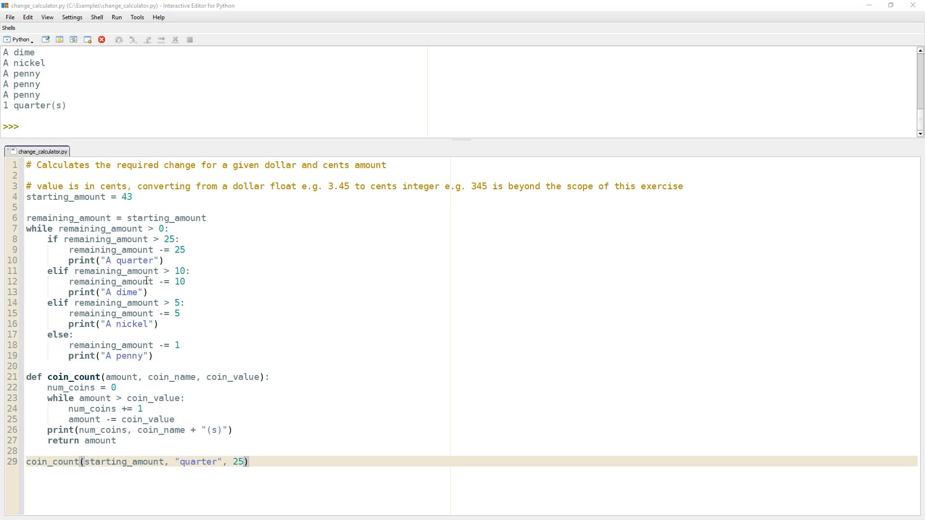
{"action": "mouse_move", "coordinate": [239, 435]}
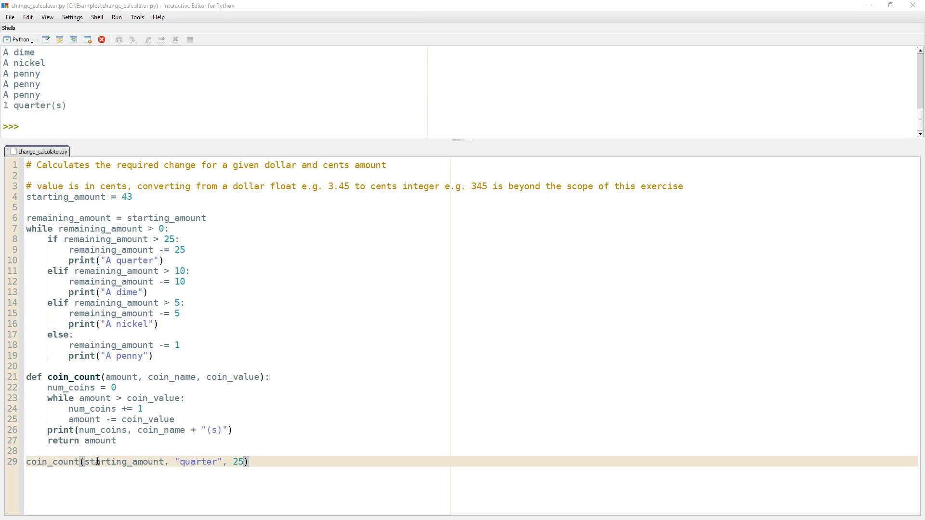
Change the call to count "penny" worth 1 cent and rejoin the closing parenthesis.
{"action": "double_click", "coordinate": [197, 462]}
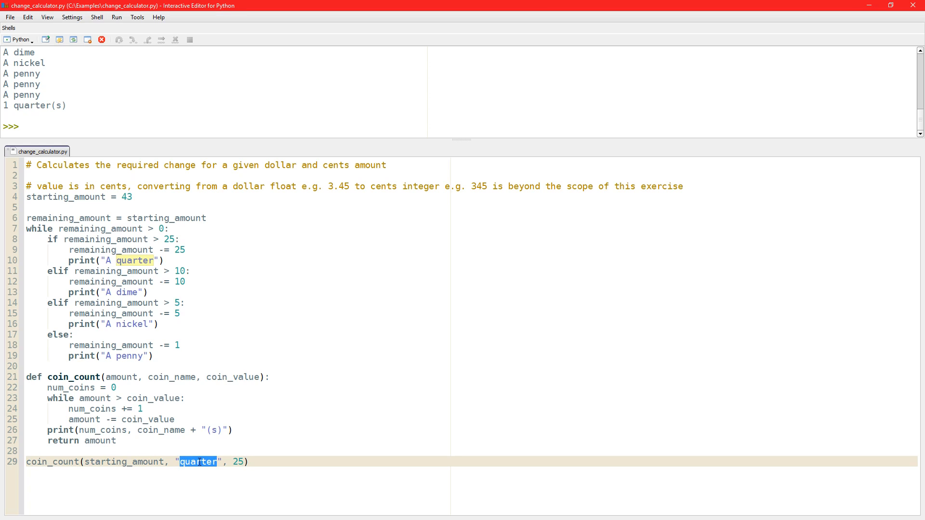
{"action": "type", "text": "penny"}
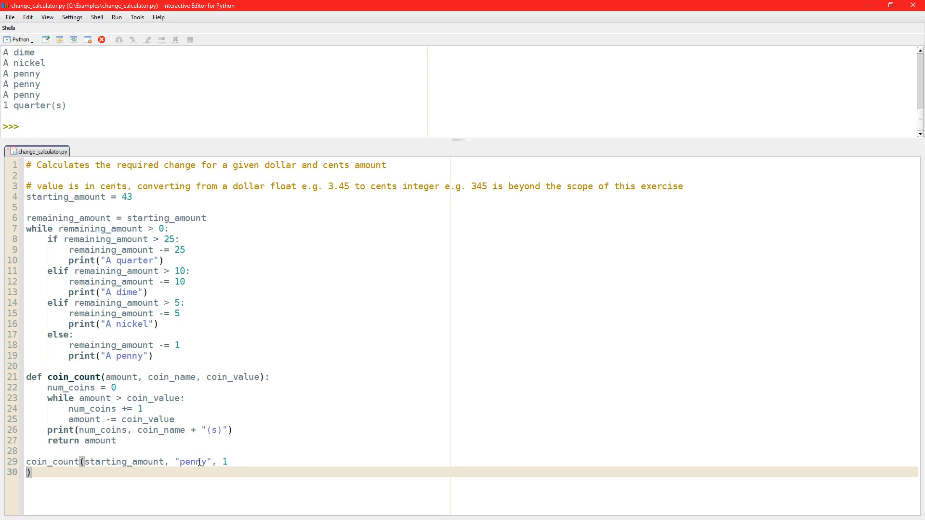
{"action": "key", "text": "Backspace"}
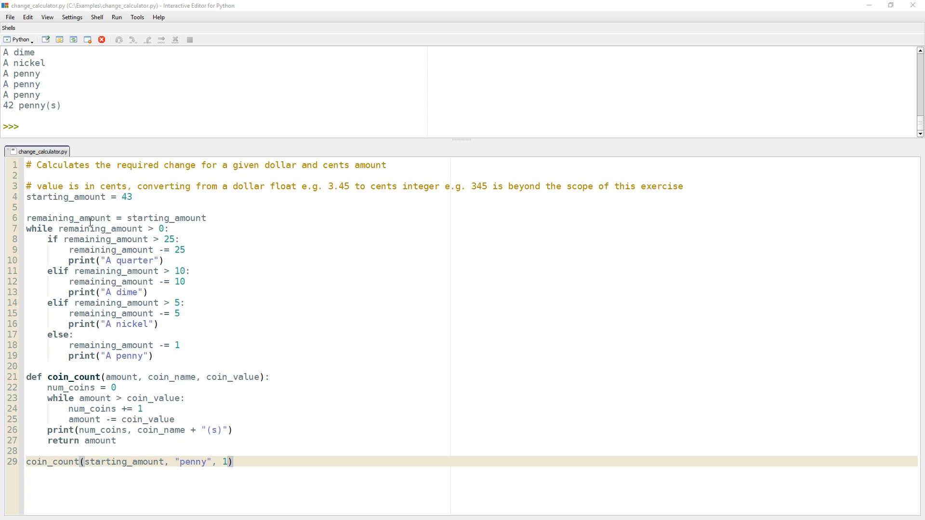
{"action": "mouse_move", "coordinate": [131, 449]}
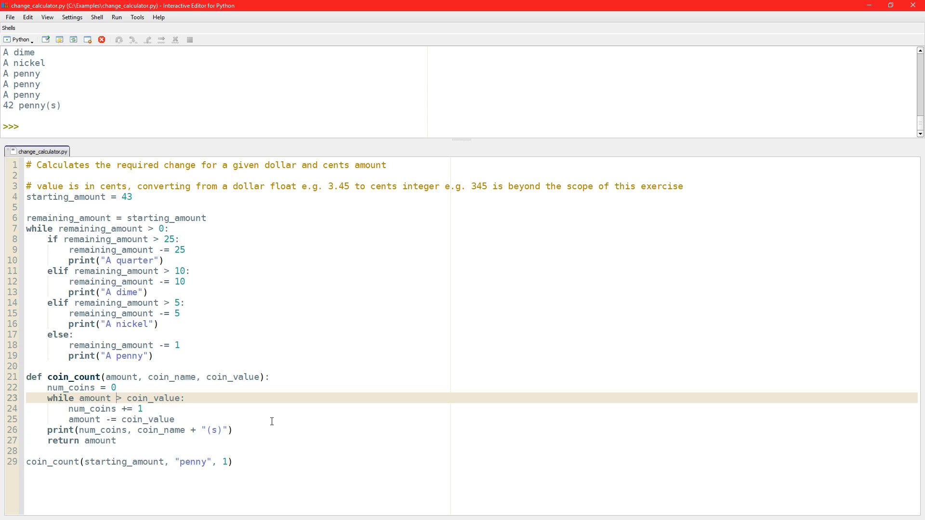
Make the loop condition amount >= coin_value so the run prints 43 penny(s).
{"action": "type", "text": "="}
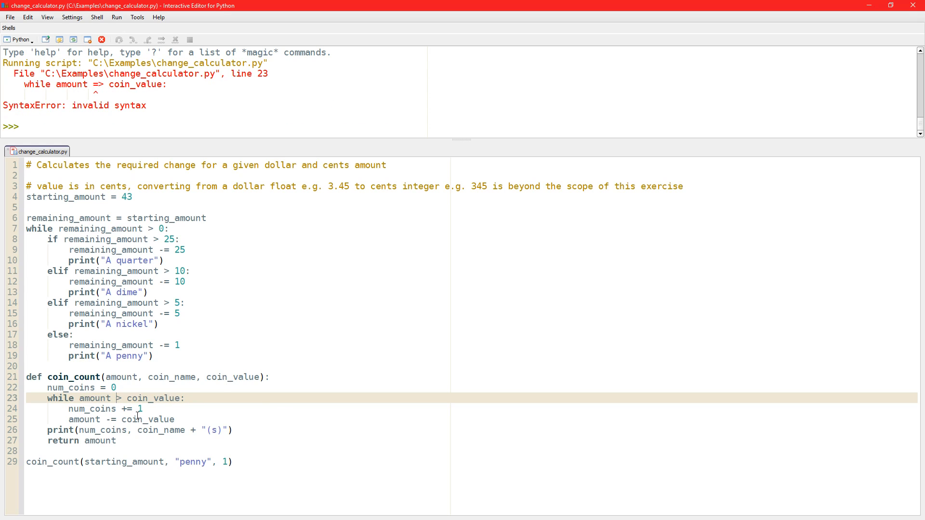
{"action": "type", "text": "="}
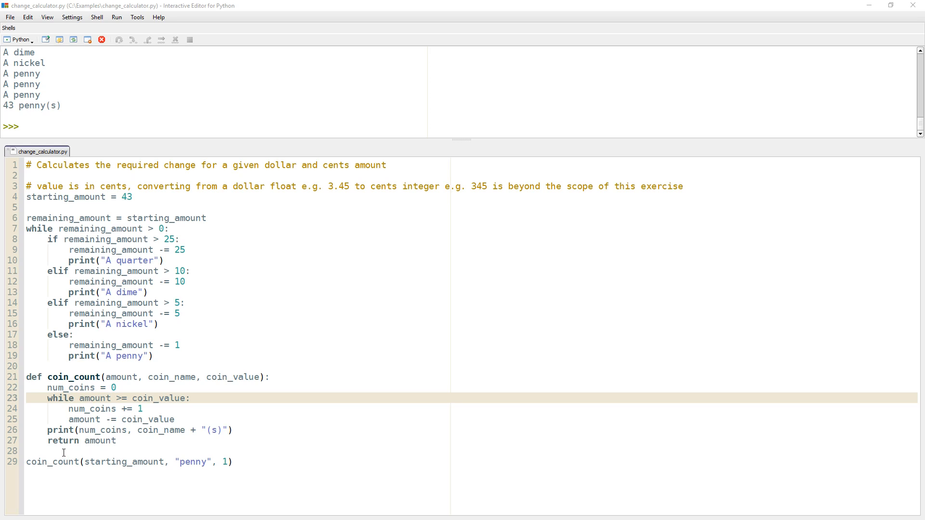
{"action": "mouse_move", "coordinate": [87, 452]}
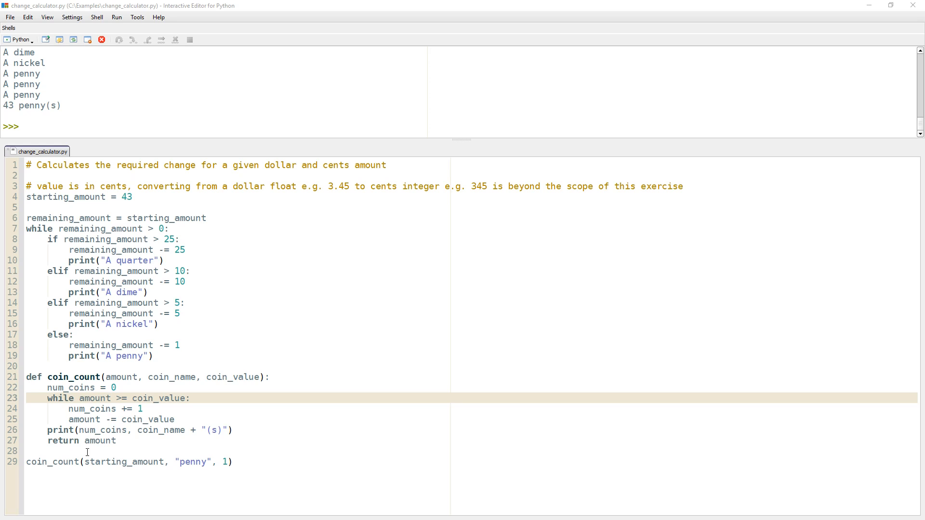
Assign the coin_count result for quarters worth 25 from starting_amount to temp_amount.
{"action": "left_click", "coordinate": [143, 498]}
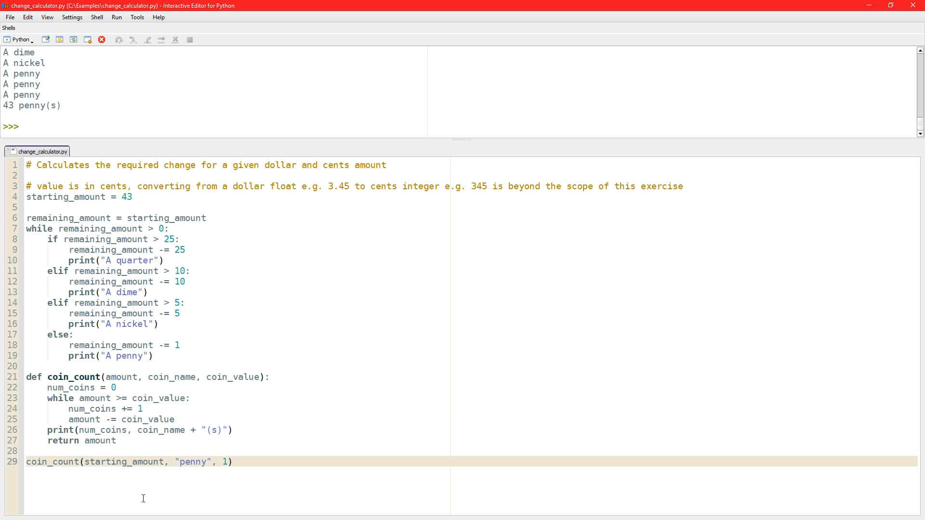
{"action": "type", "text": "new"}
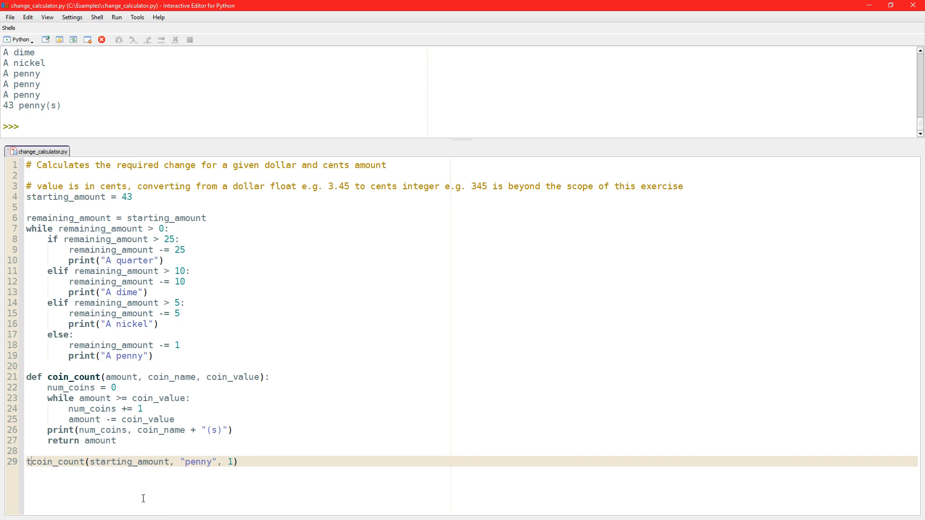
{"action": "type", "text": "temp_amount ="}
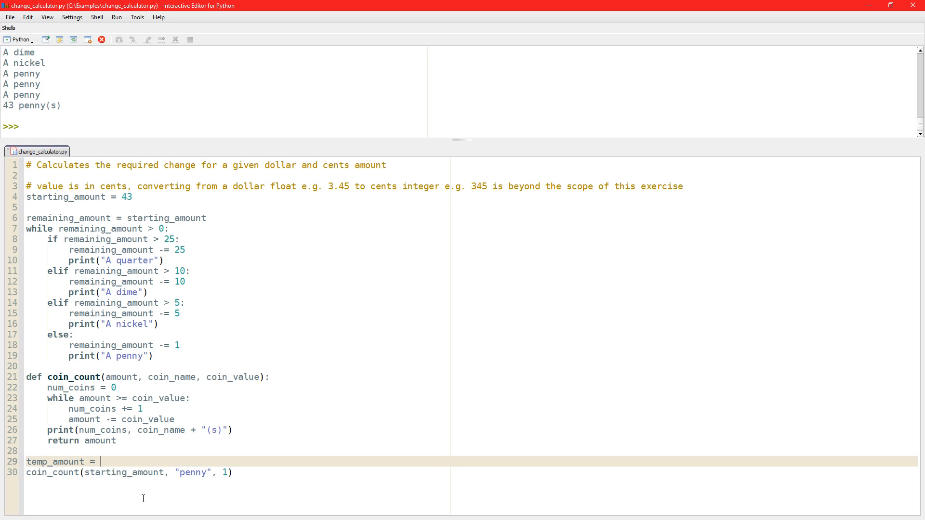
{"action": "type", "text": "coint_"}
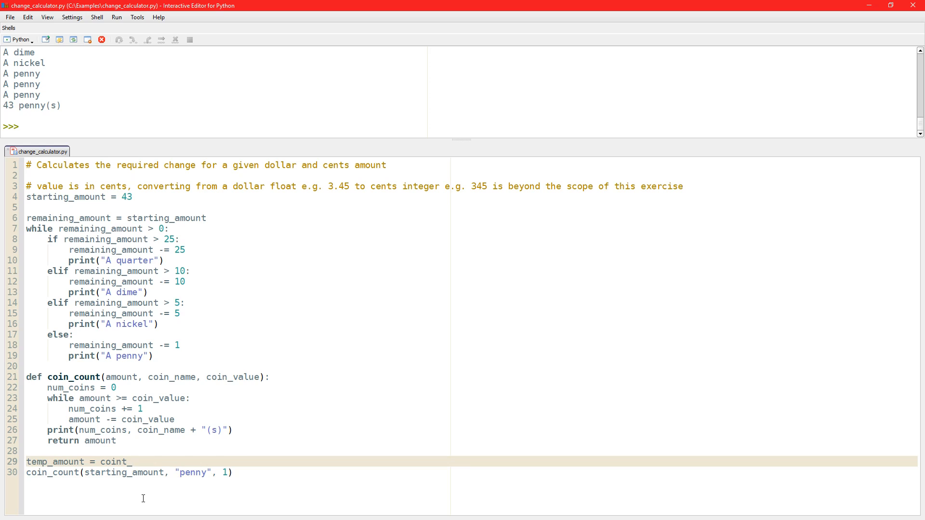
{"action": "type", "text": "starting_amoun"}
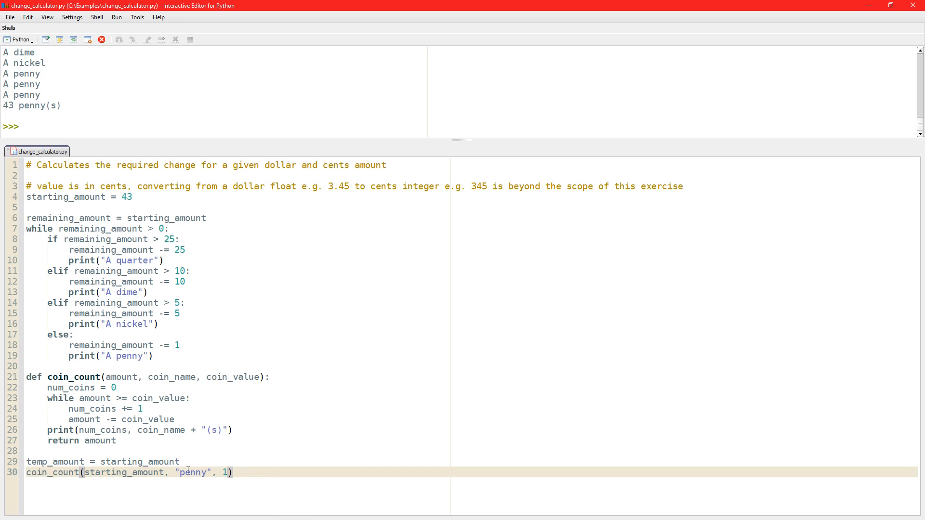
Add print(temp_amount) below the call so the run shows 1 quarter(s) and 18.
{"action": "left_click", "coordinate": [28, 473]}
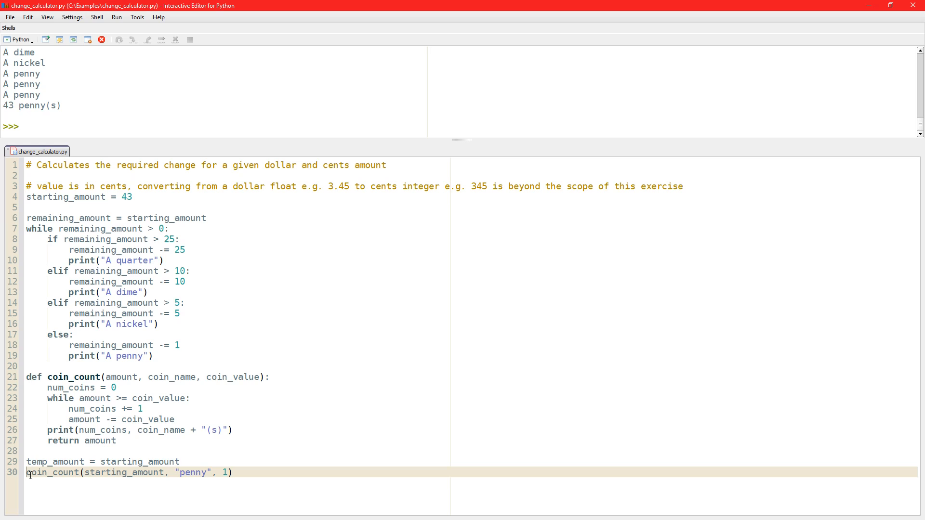
{"action": "type", "text": "temp_amount ="}
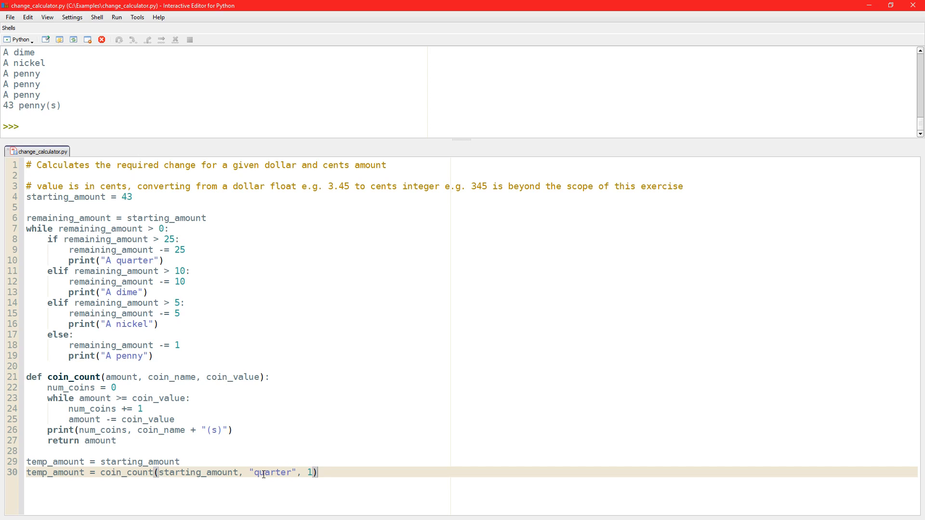
{"action": "type", "text": "25"}
{"action": "type", "text": "print"}
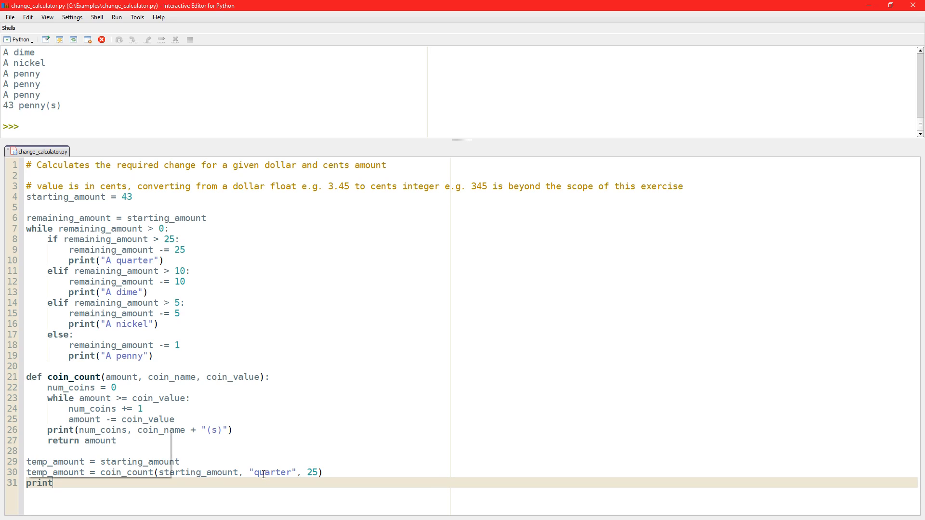
{"action": "type", "text": "(temp"}
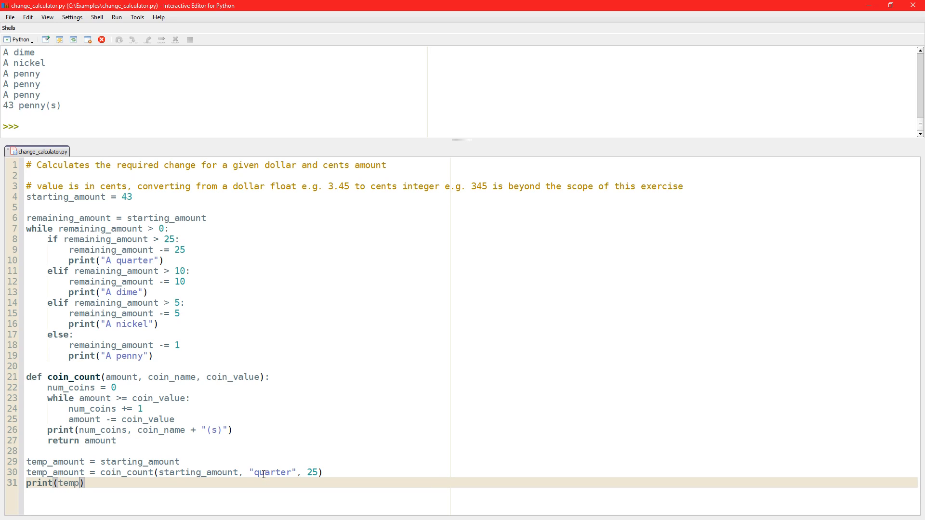
{"action": "type", "text": "_amount"}
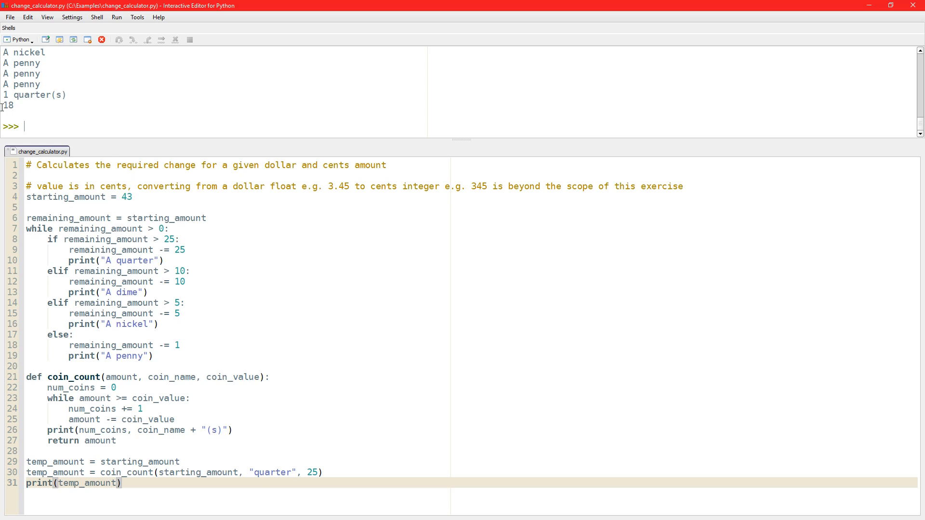
{"action": "mouse_move", "coordinate": [109, 465]}
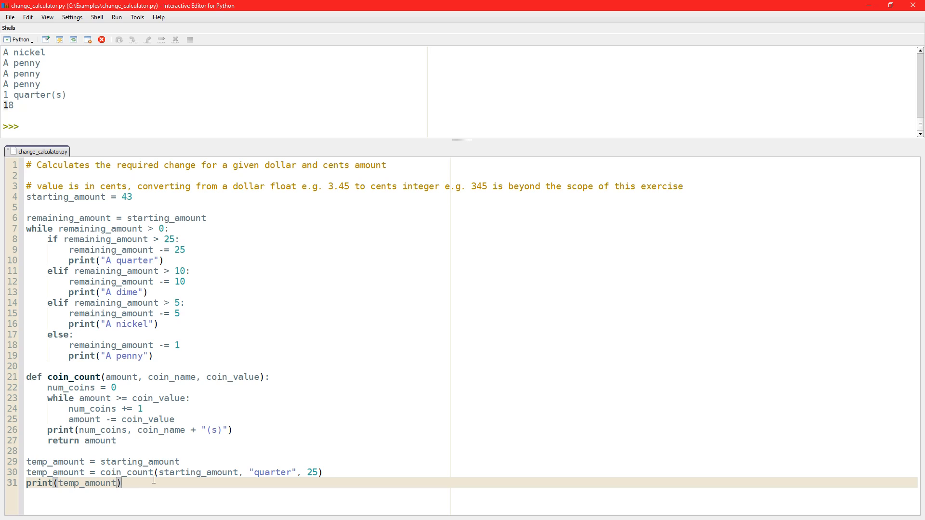
Remove the print line and add coin_count calls for dime 10, nickel 5 and penny 1.
{"action": "key", "text": "ctrl+shift+k"}
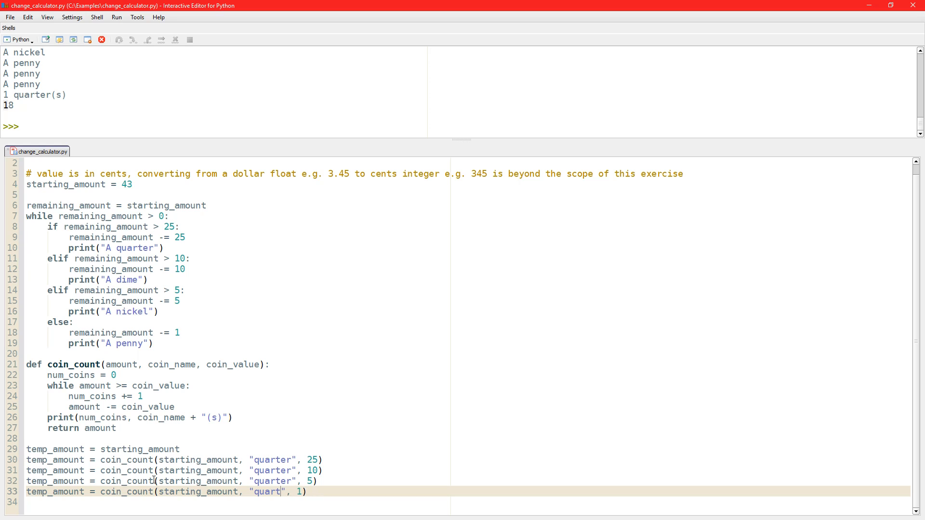
{"action": "type", "text": "prnny"}
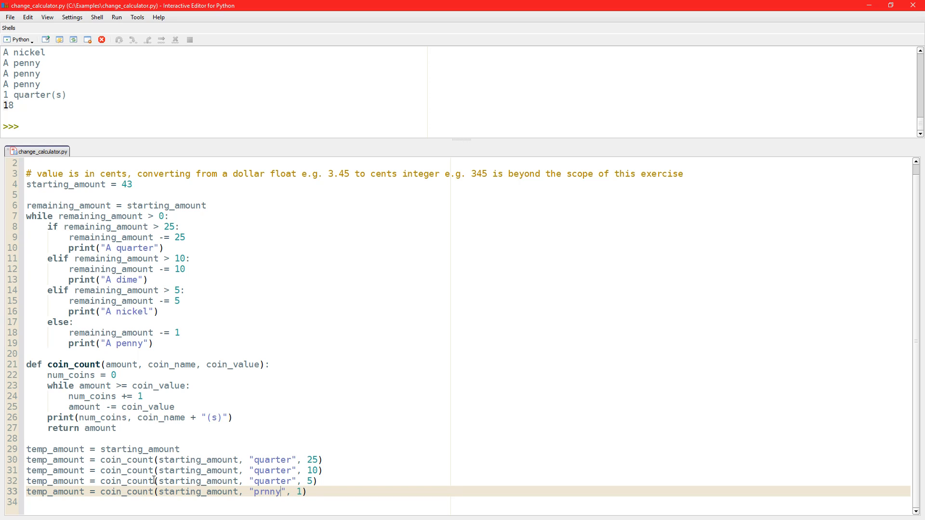
{"action": "type", "text": "penny"}
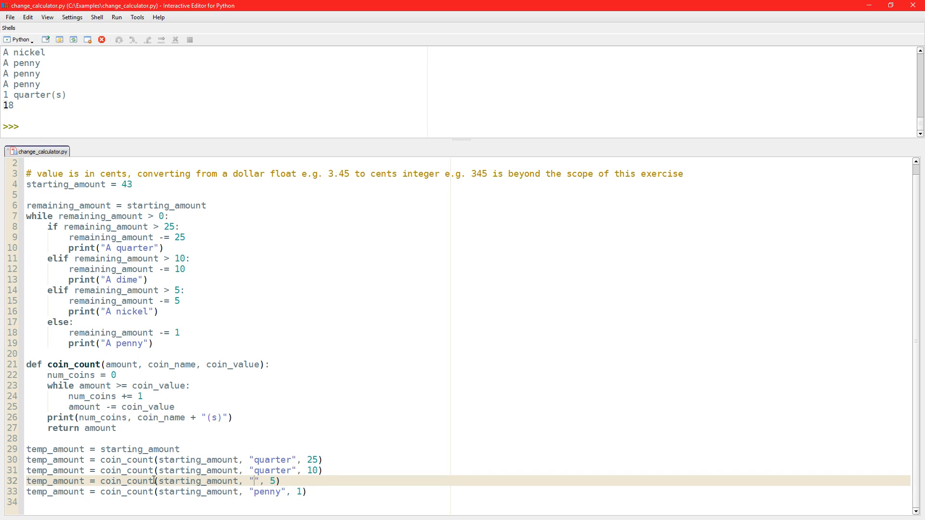
{"action": "type", "text": "nickel"}
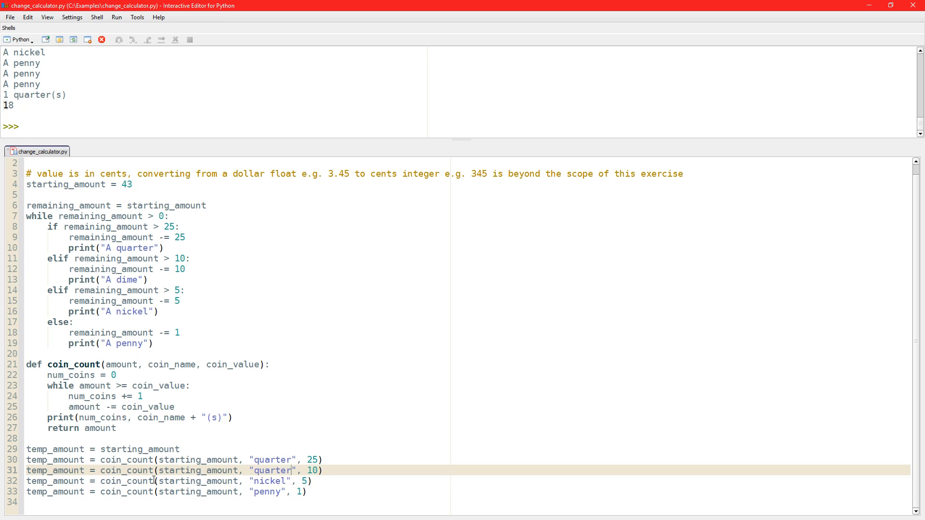
{"action": "type", "text": "dime"}
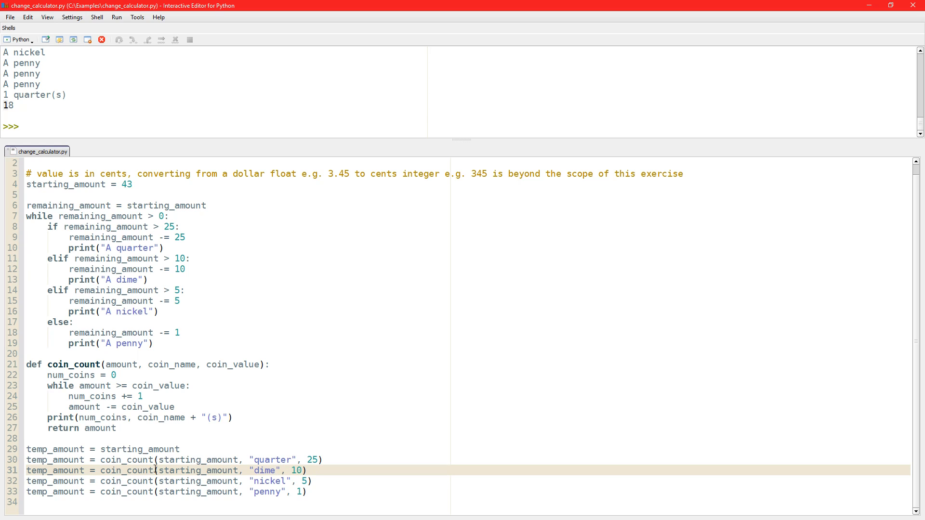
{"action": "mouse_move", "coordinate": [220, 378]}
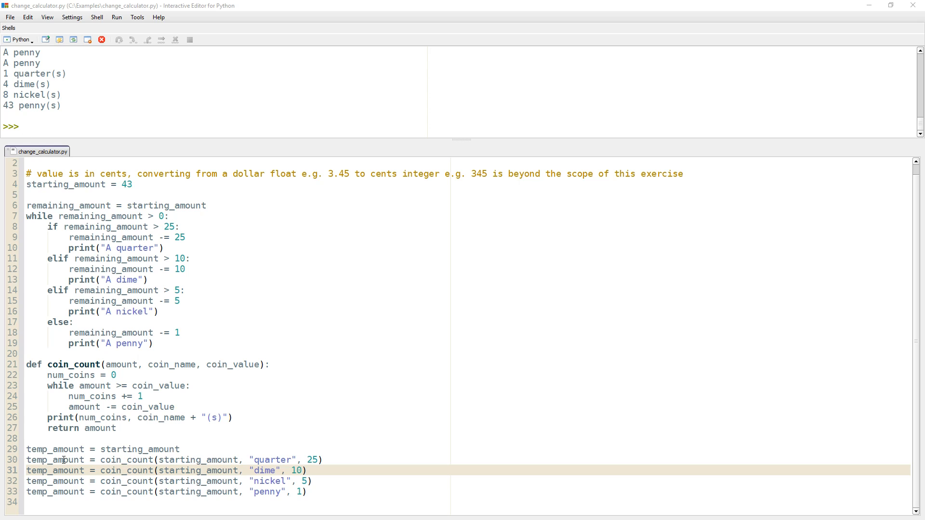
Pass temp_amount into each coin_count call so the coins chain from the remaining amount.
{"action": "double_click", "coordinate": [55, 449]}
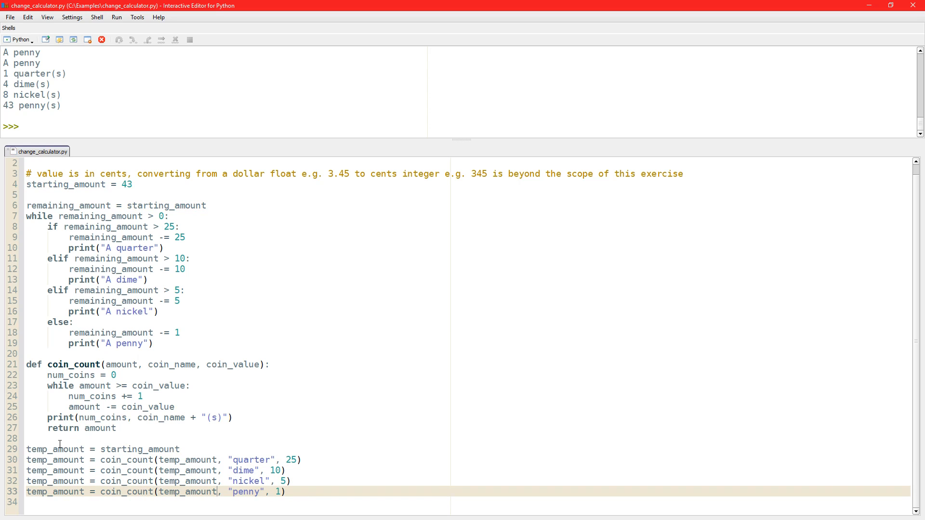
{"action": "double_click", "coordinate": [55, 449]}
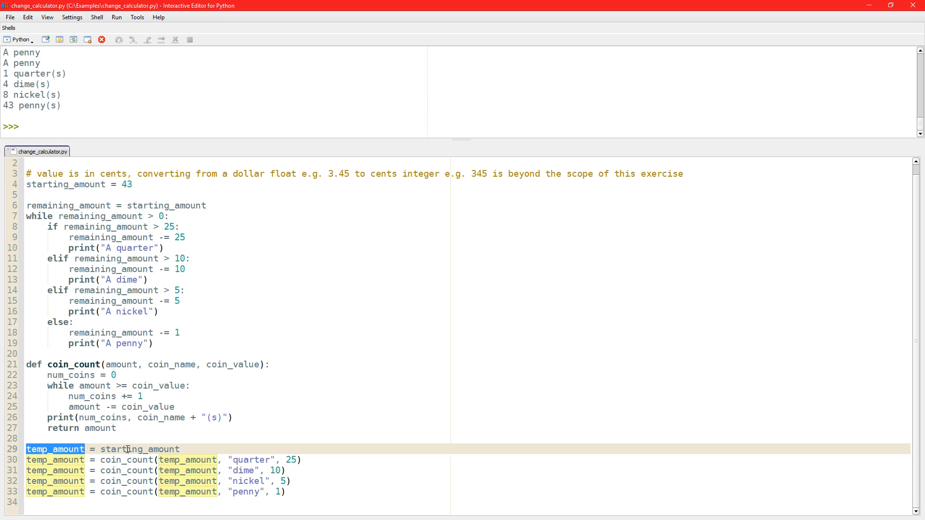
{"action": "mouse_move", "coordinate": [173, 461]}
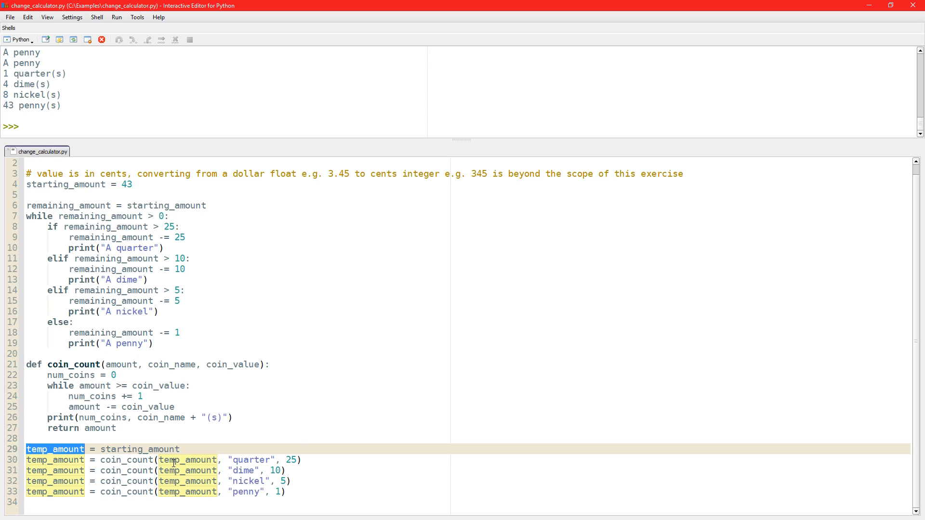
{"action": "double_click", "coordinate": [187, 460]}
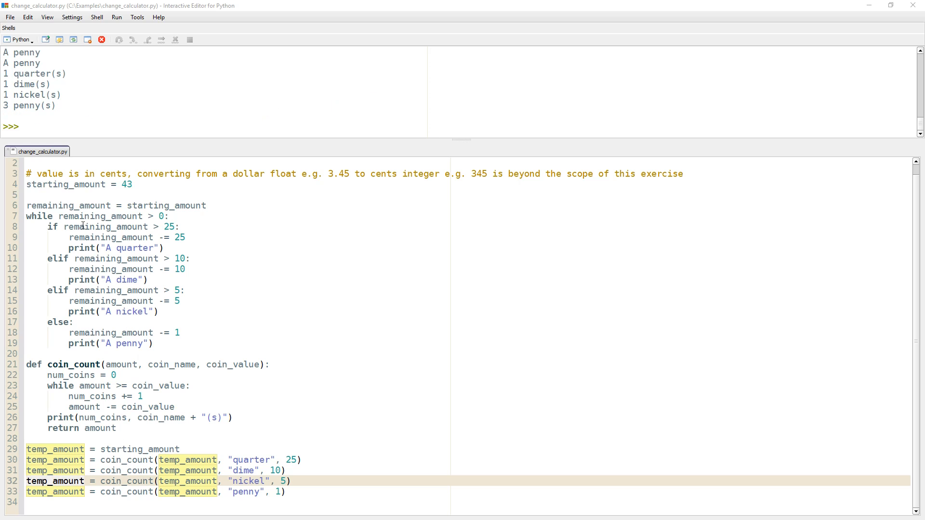
{"action": "mouse_move", "coordinate": [52, 289]}
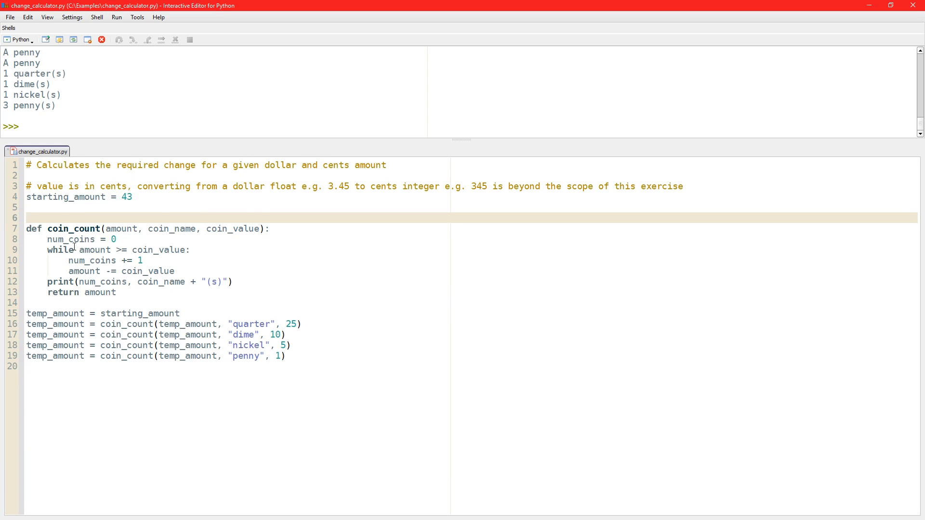
Delete the old while loop and set starting_amount to 78 for the test run.
{"action": "key", "text": "Delete"}
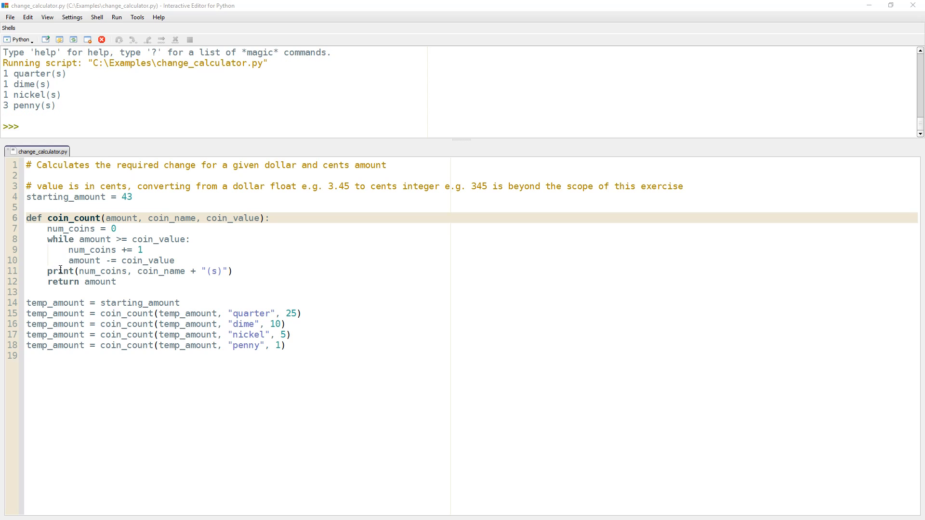
{"action": "double_click", "coordinate": [126, 197]}
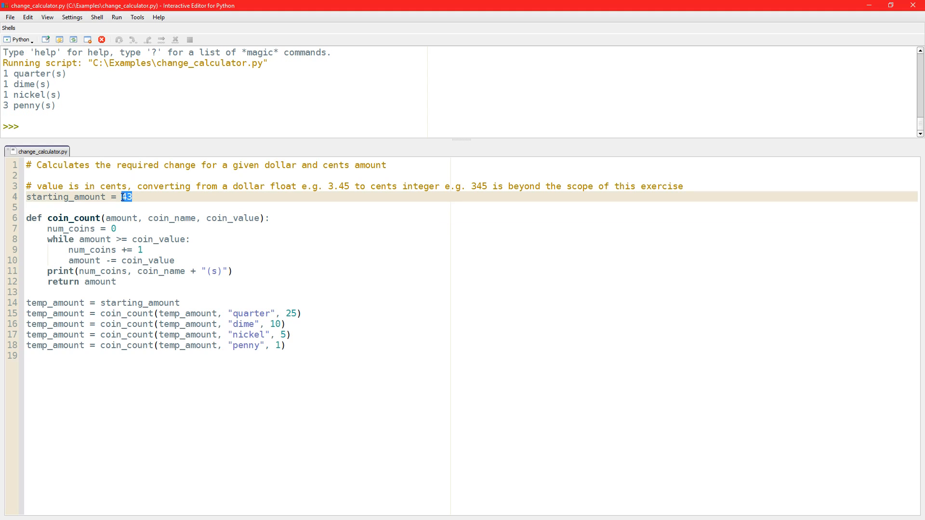
{"action": "type", "text": "78"}
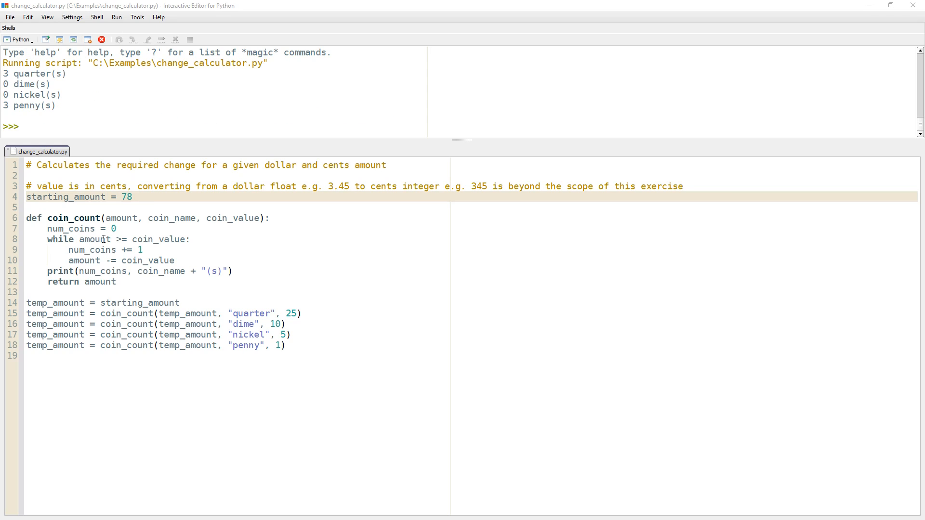
{"action": "mouse_move", "coordinate": [50, 271]}
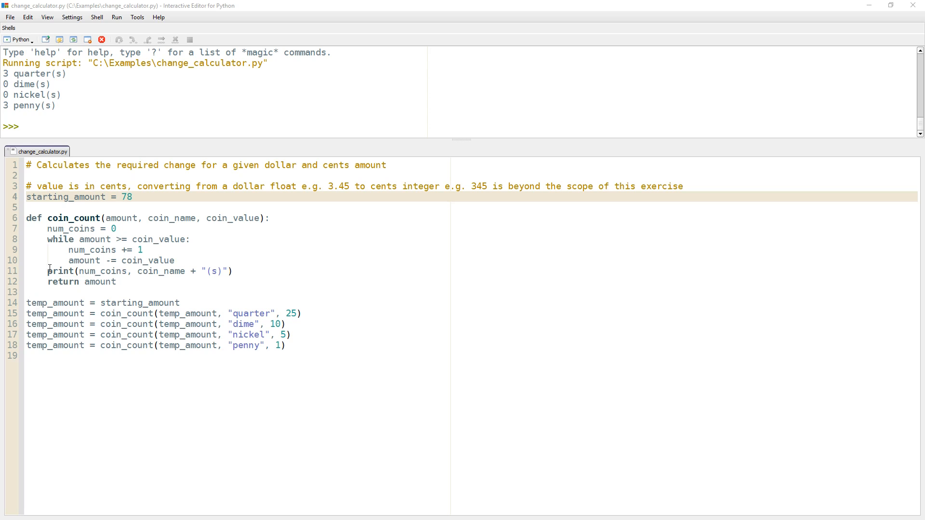
{"action": "mouse_move", "coordinate": [64, 230]}
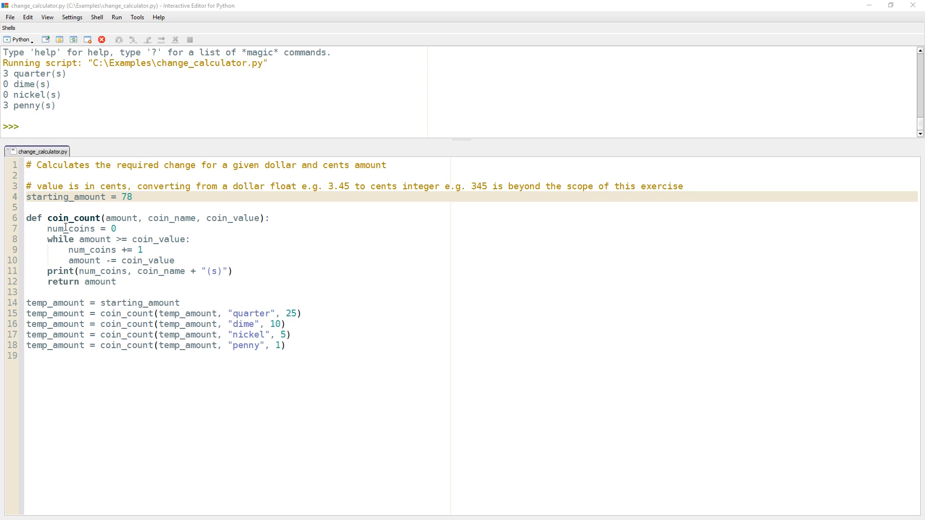
{"action": "double_click", "coordinate": [67, 230]}
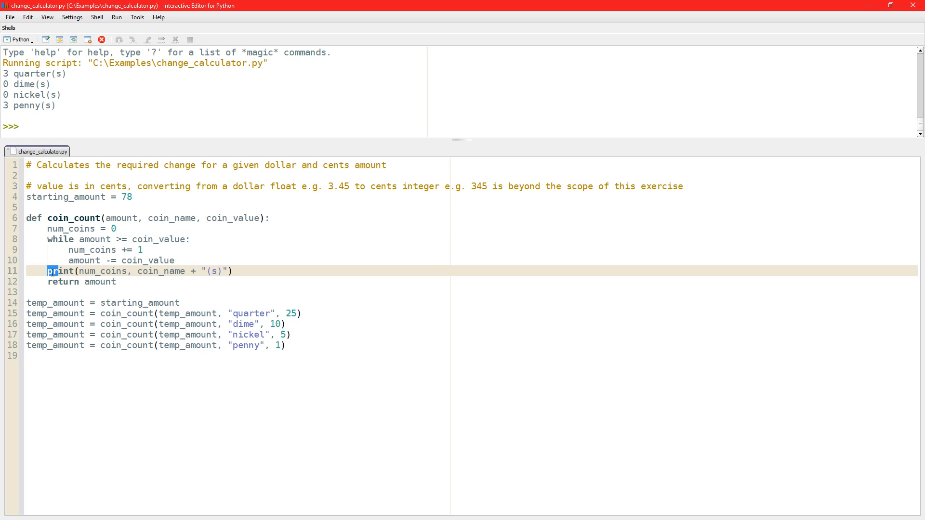
{"action": "left_click", "coordinate": [53, 271]}
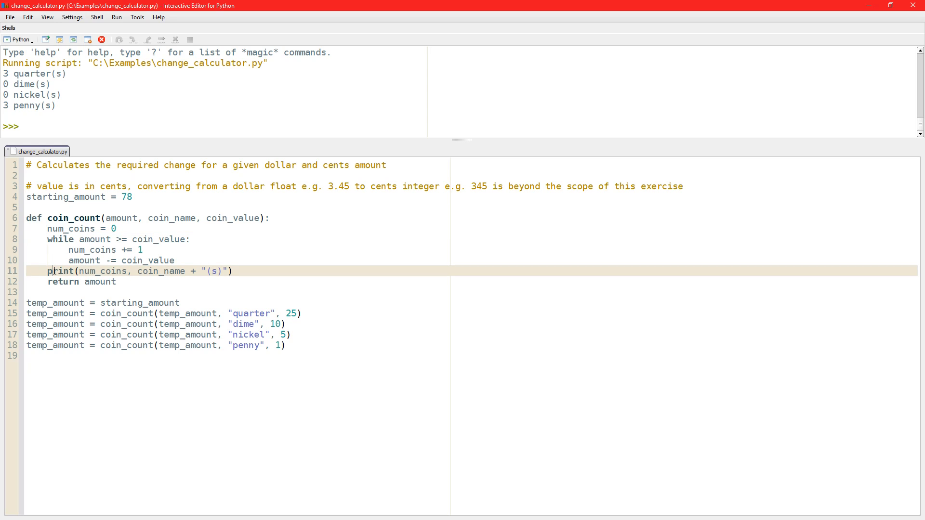
{"action": "mouse_move", "coordinate": [58, 247]}
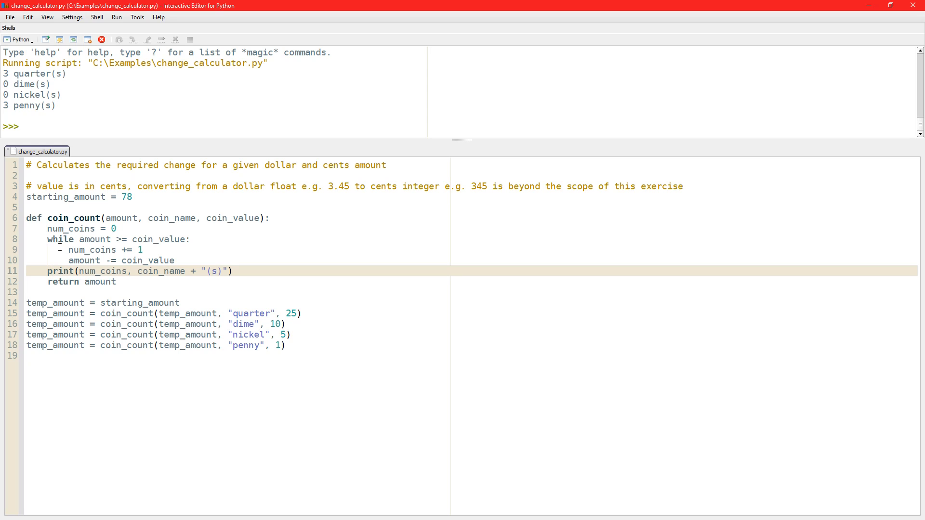
{"action": "mouse_move", "coordinate": [307, 314]}
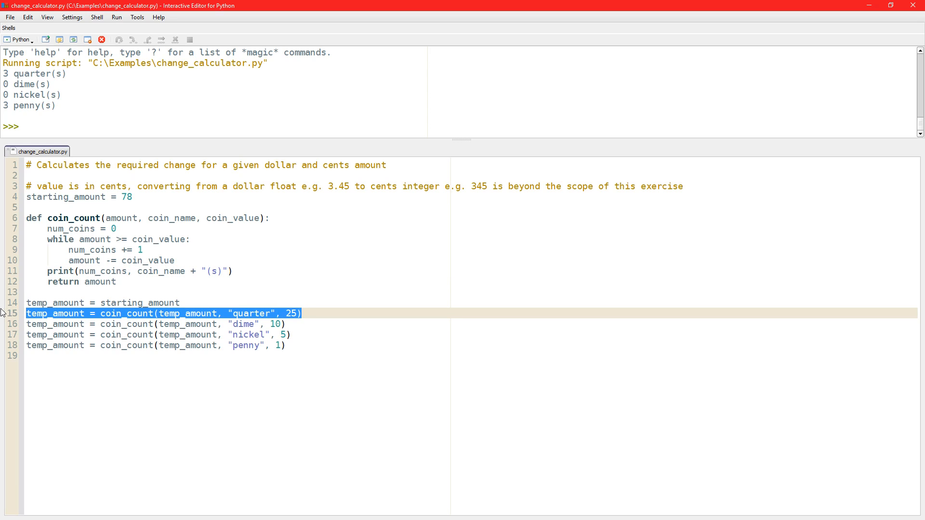
{"action": "mouse_move", "coordinate": [175, 355]}
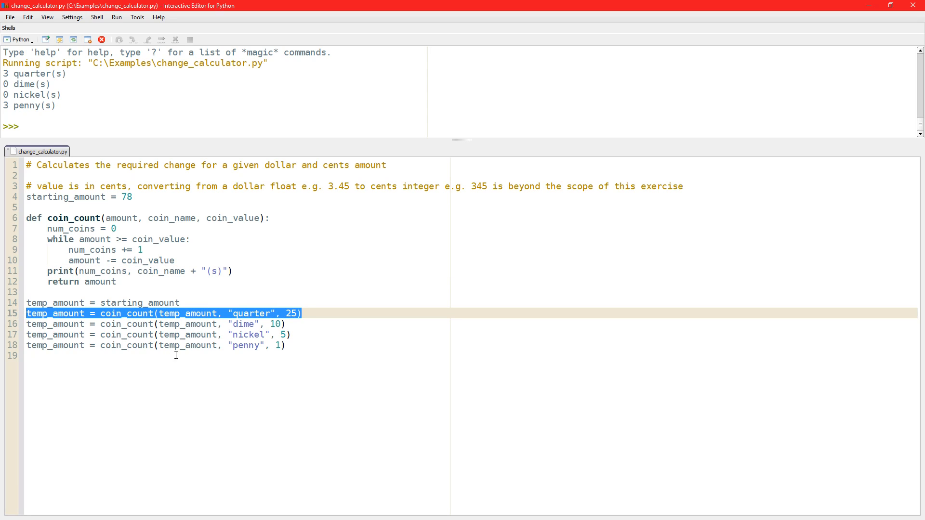